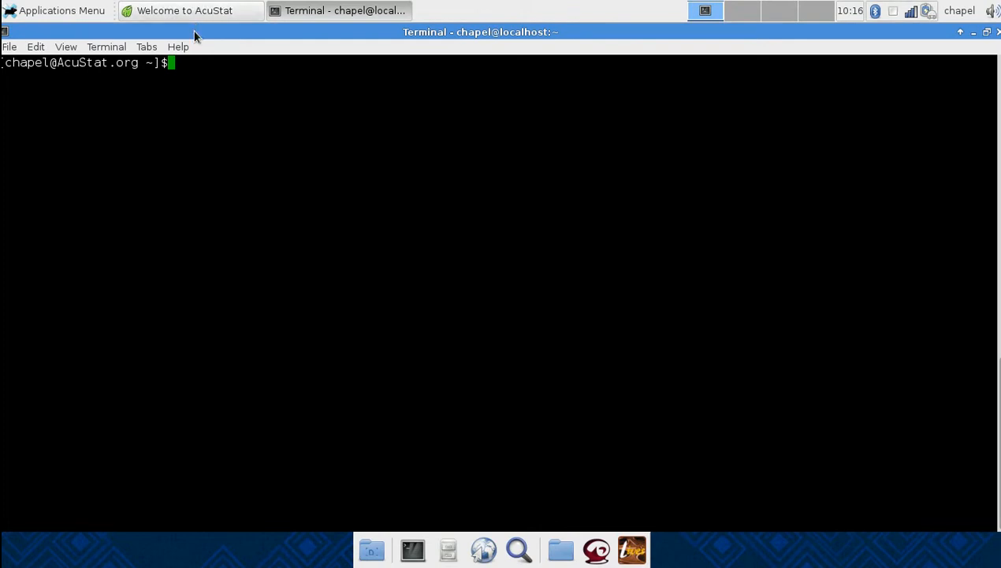
mouse_move(198, 91)
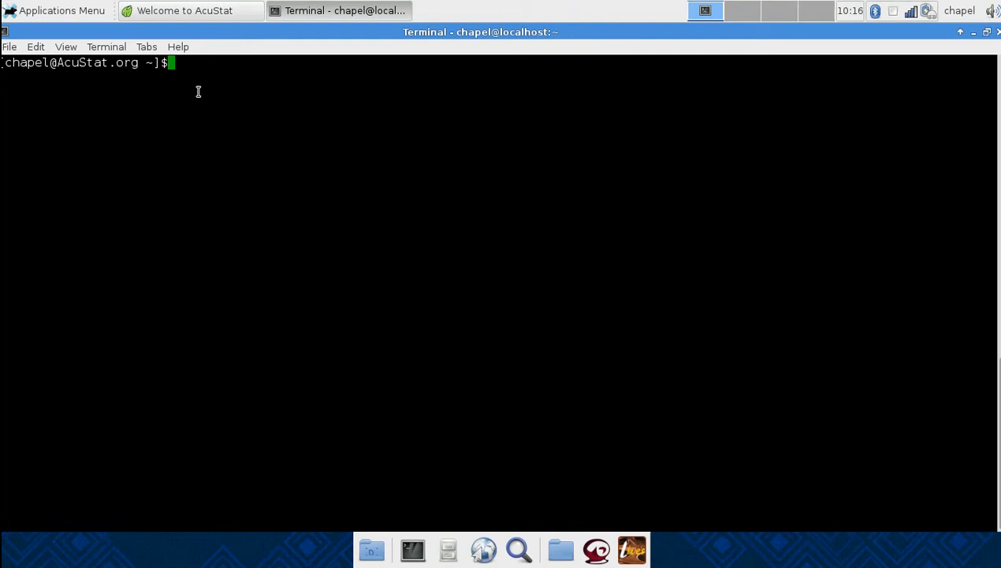
Install subversion and gcc with sudo yum, which reports both already at their latest versions
type("sudo yum")
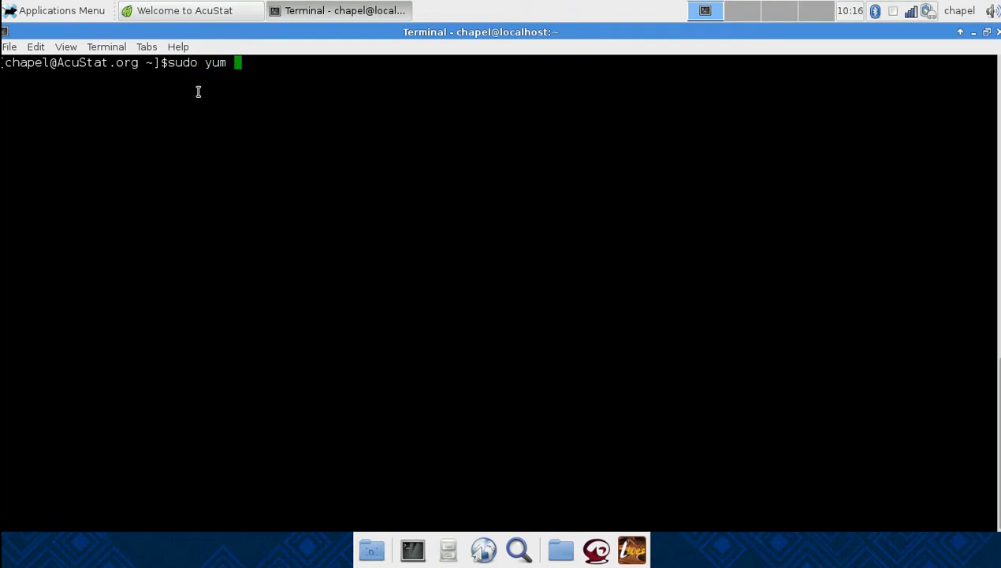
type("install subvers")
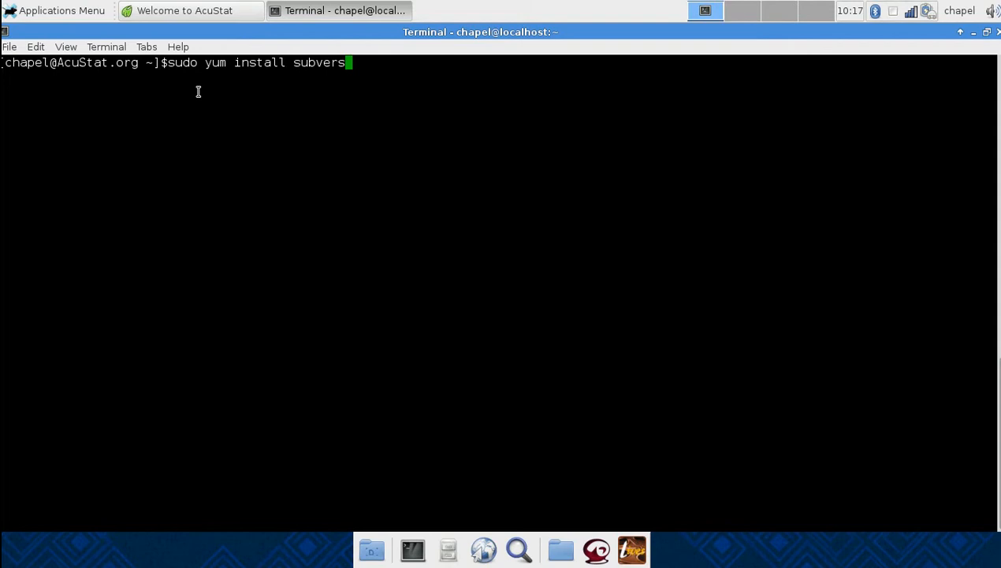
type("ion gcc")
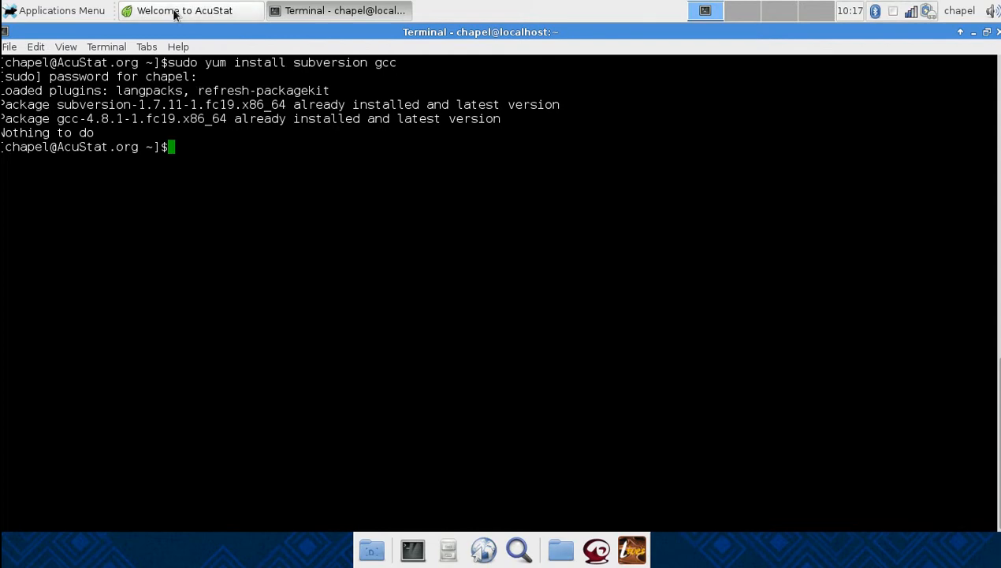
Search 'chapel' in the web browser and open the Chapel: Overview page at chapel.cray.com
left_click(185, 10)
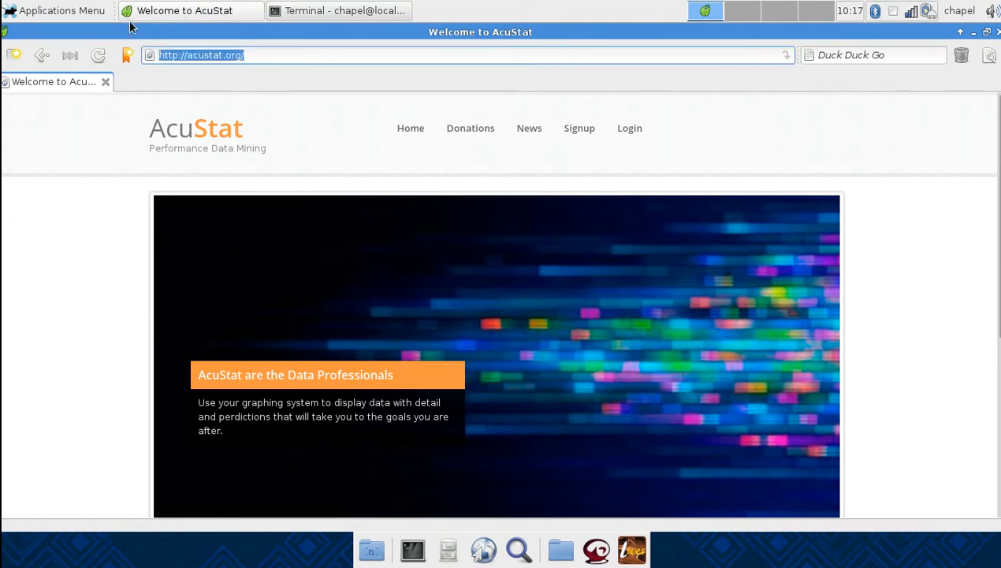
type("chapel.c")
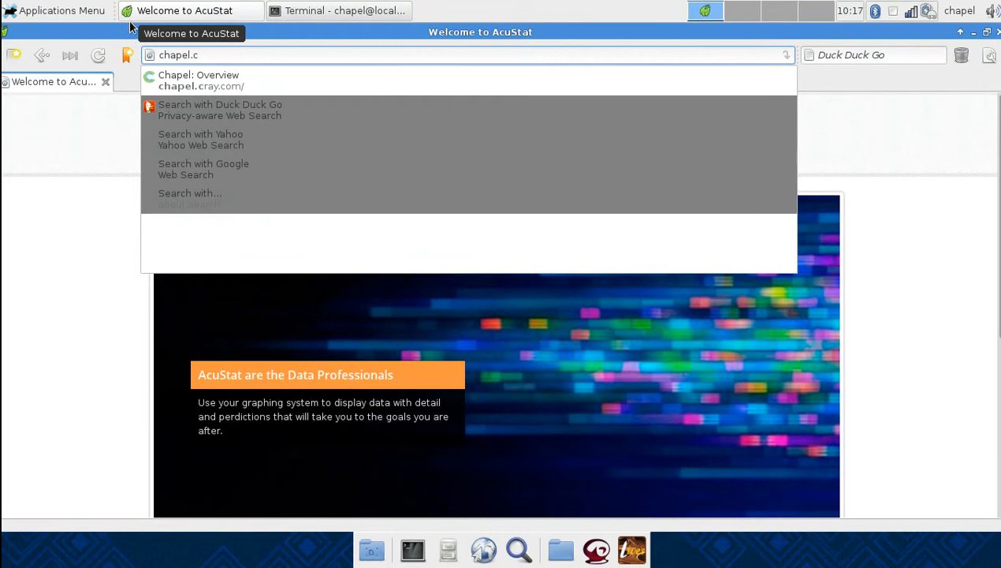
left_click(198, 79)
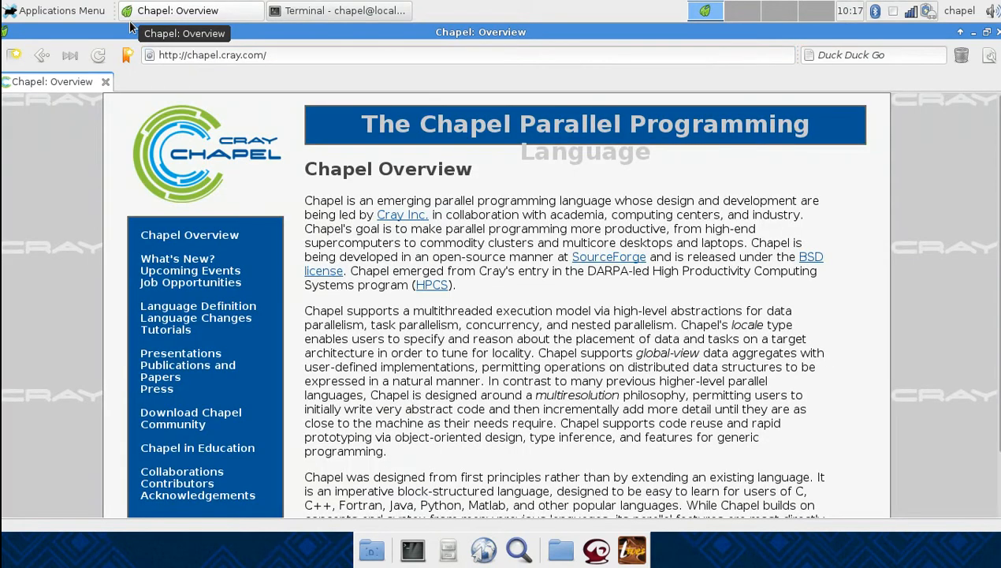
mouse_move(513, 169)
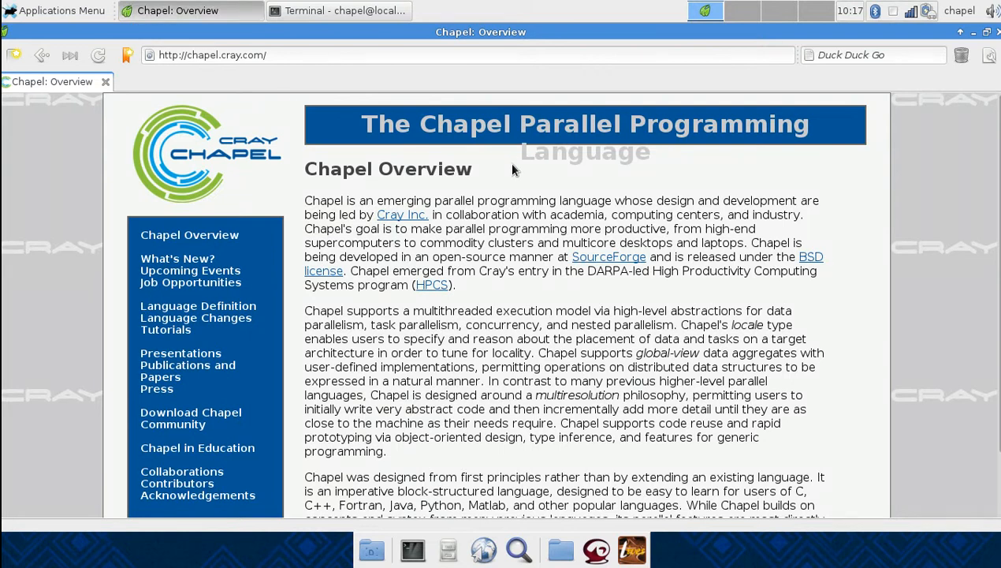
mouse_move(598, 259)
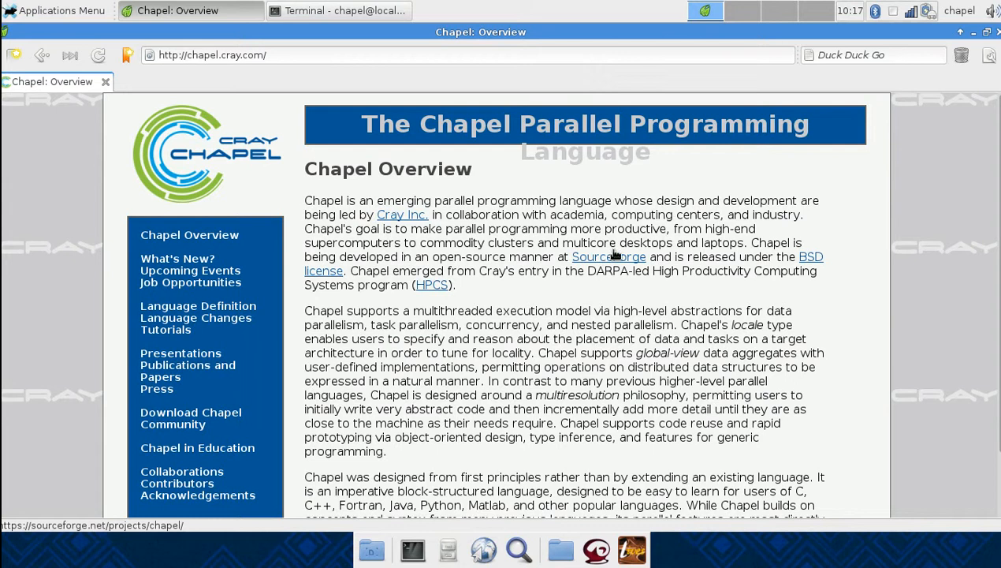
mouse_move(601, 263)
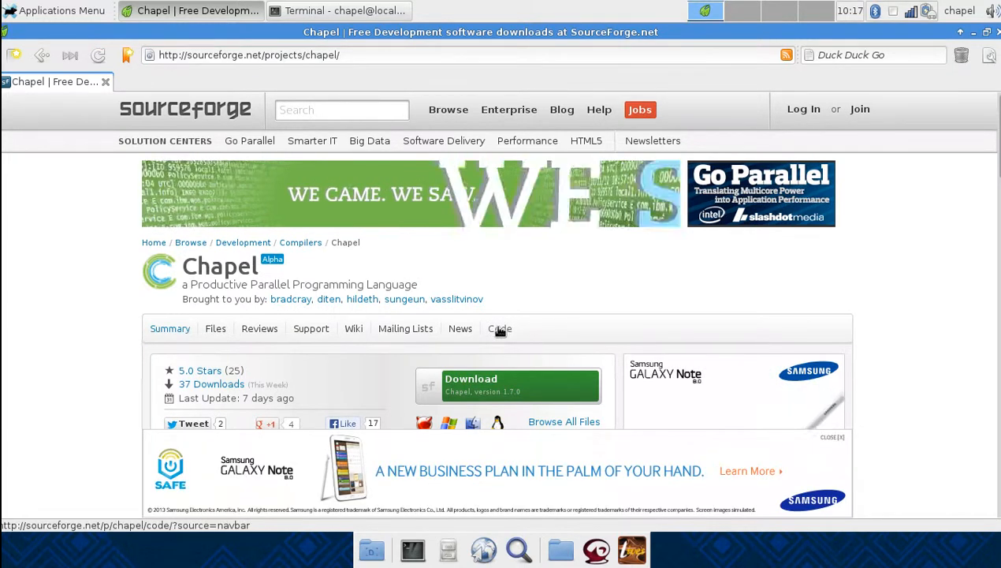
Copy Chapel's read-only svn checkout command from SourceForge's Code page, then return to Terminal
left_click(499, 328)
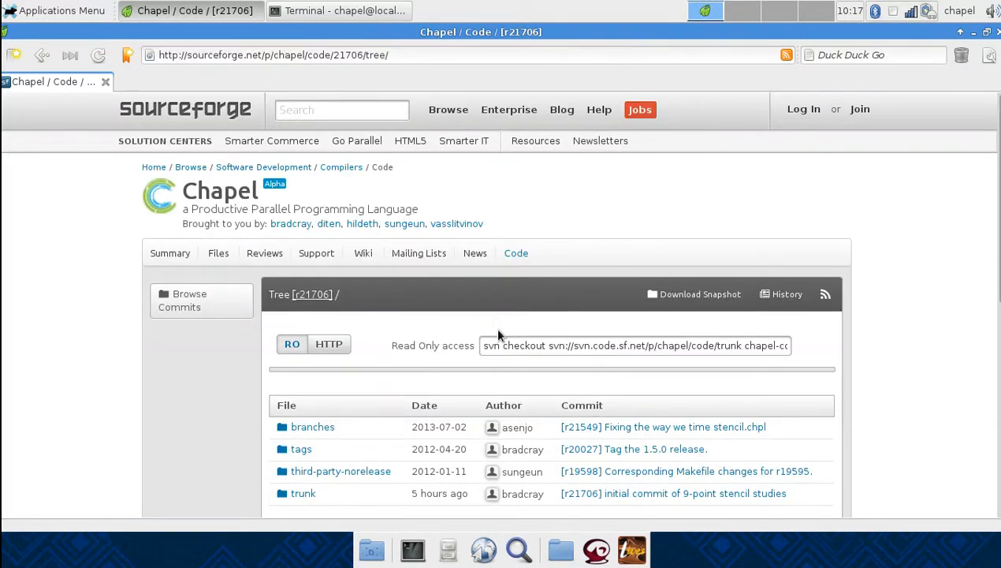
left_click(635, 346)
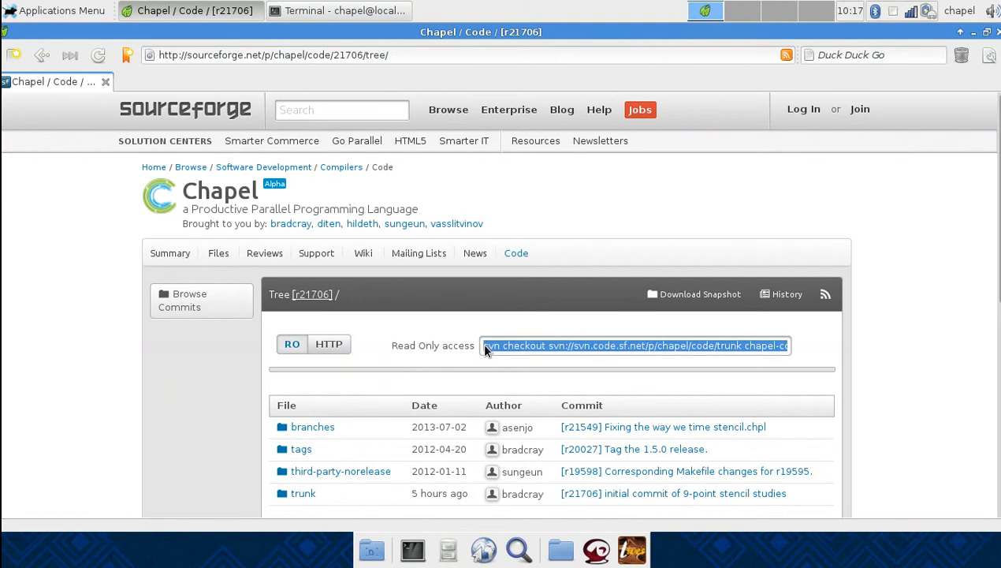
right_click(635, 345)
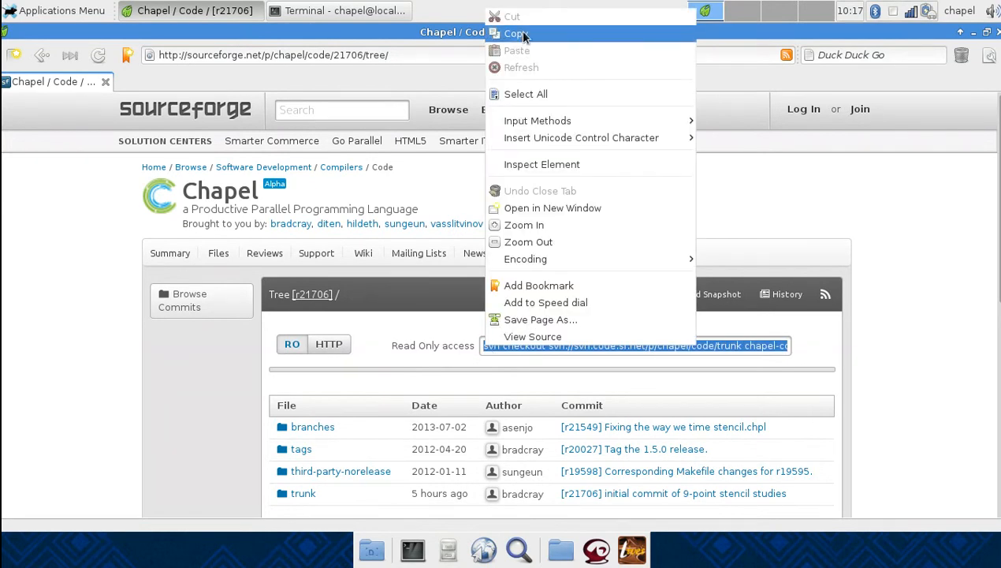
left_click(339, 10)
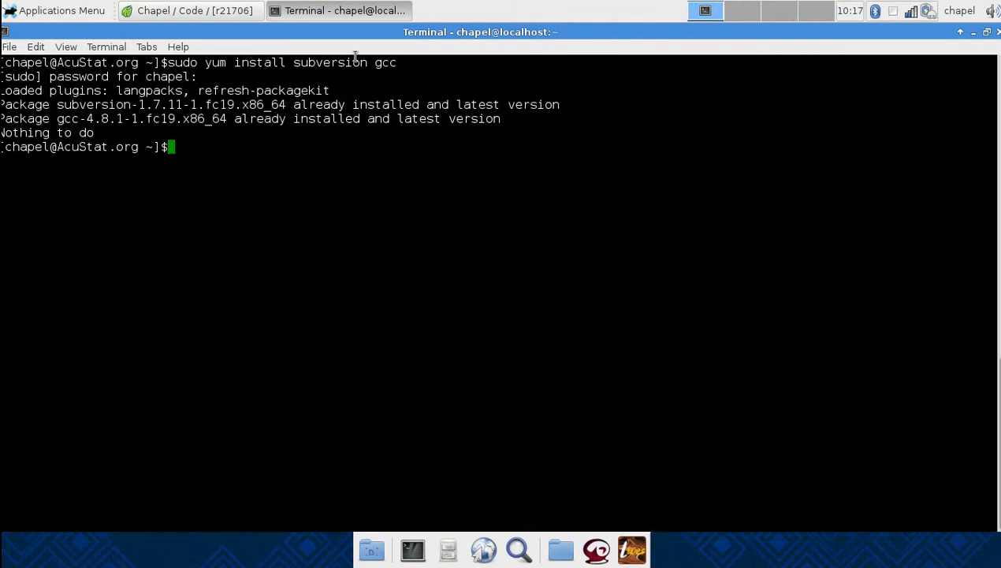
Paste the copied svn checkout command at the prompt and run it
right_click(367, 319)
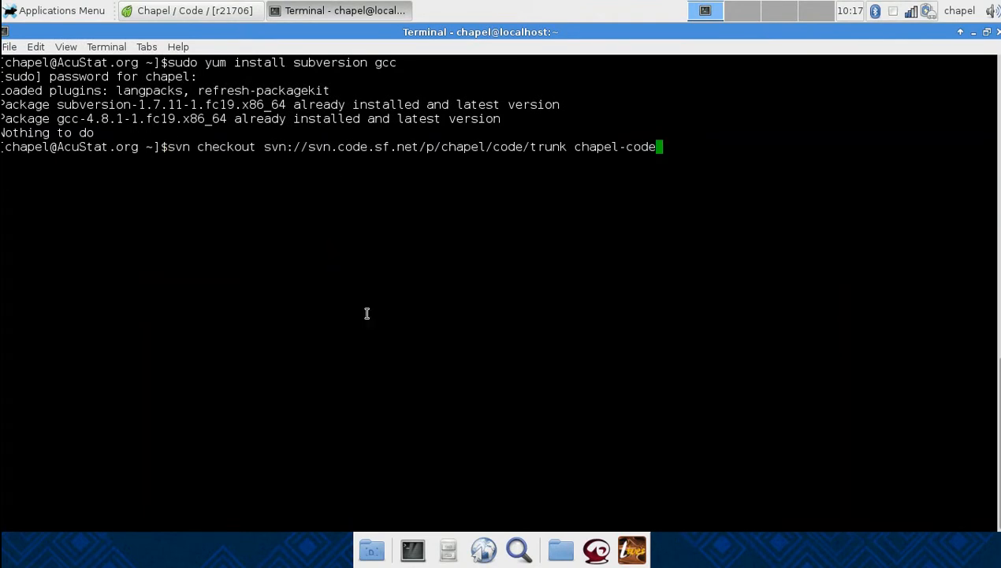
key("BackSpace")
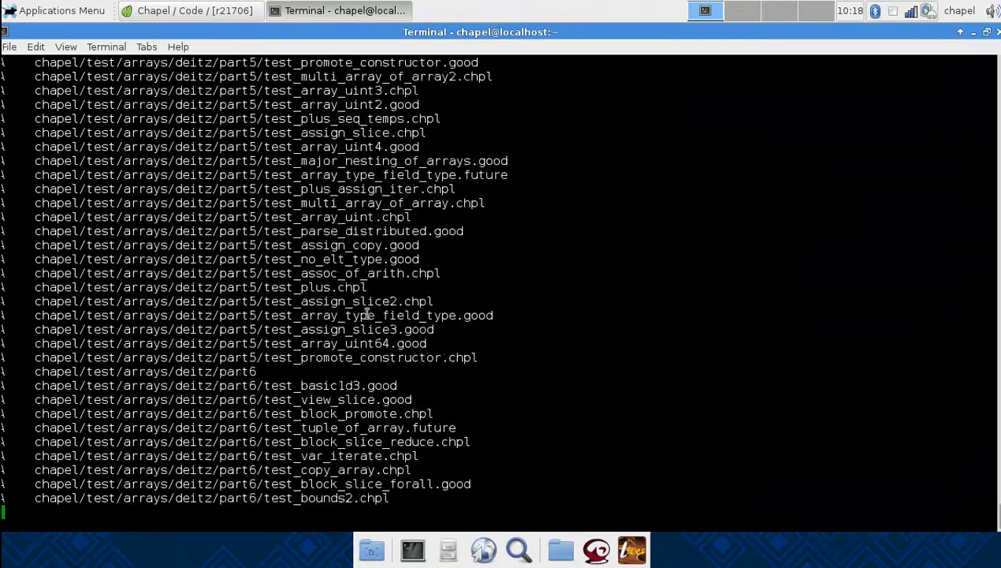
Scroll through the checkout output until 'Checked out revision 21706.' appears
scroll("down", 3)
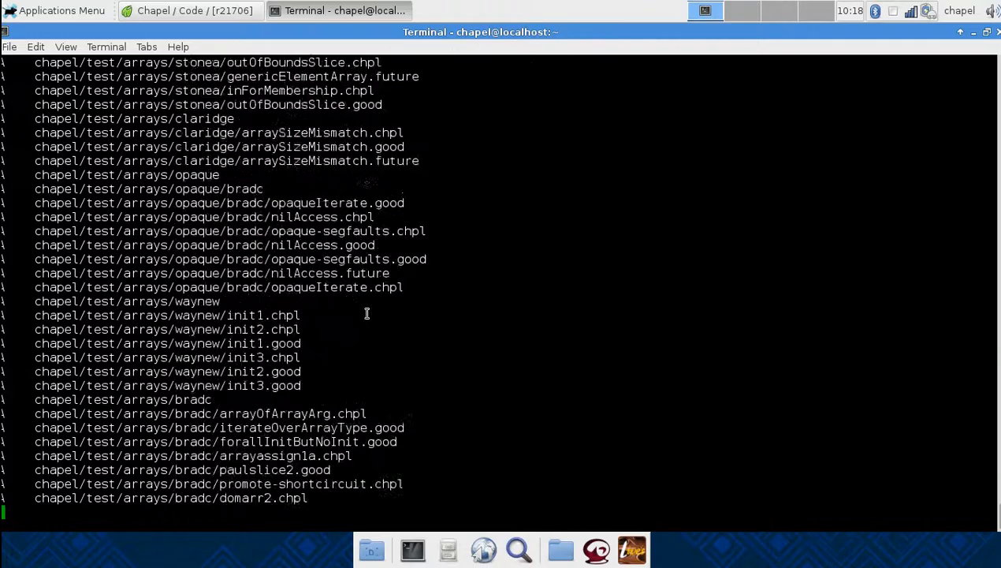
scroll("down", 3)
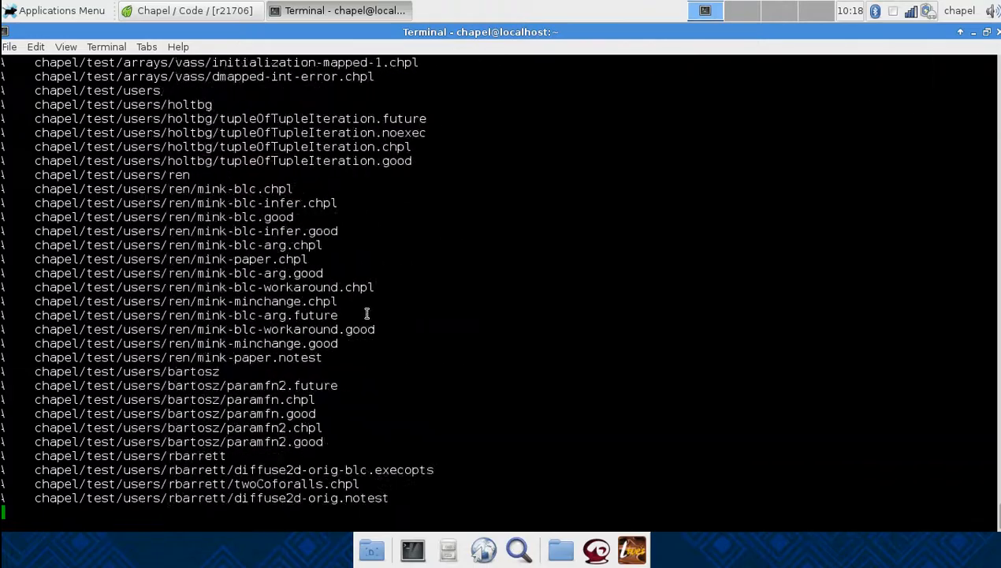
scroll("down", 3)
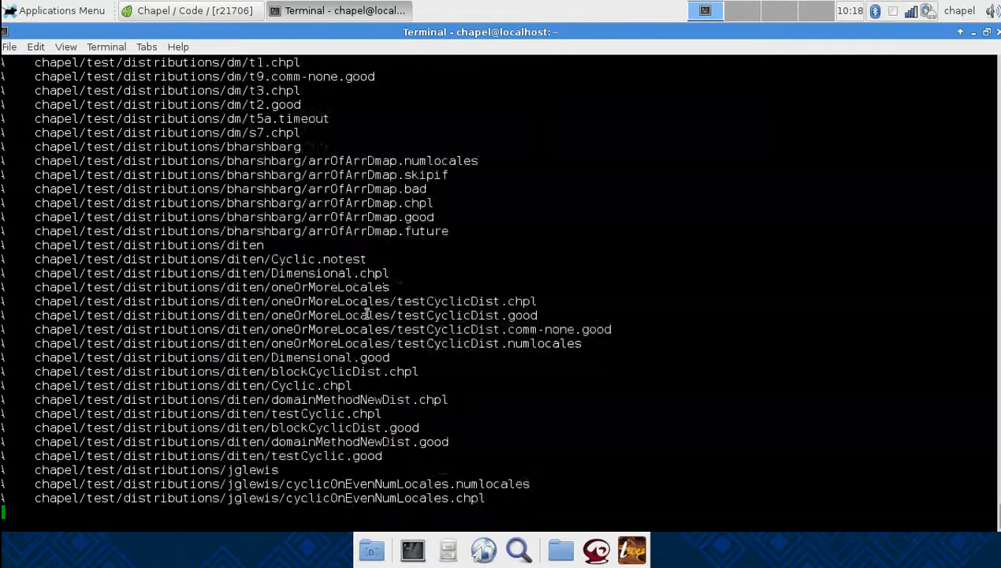
scroll("down", 3)
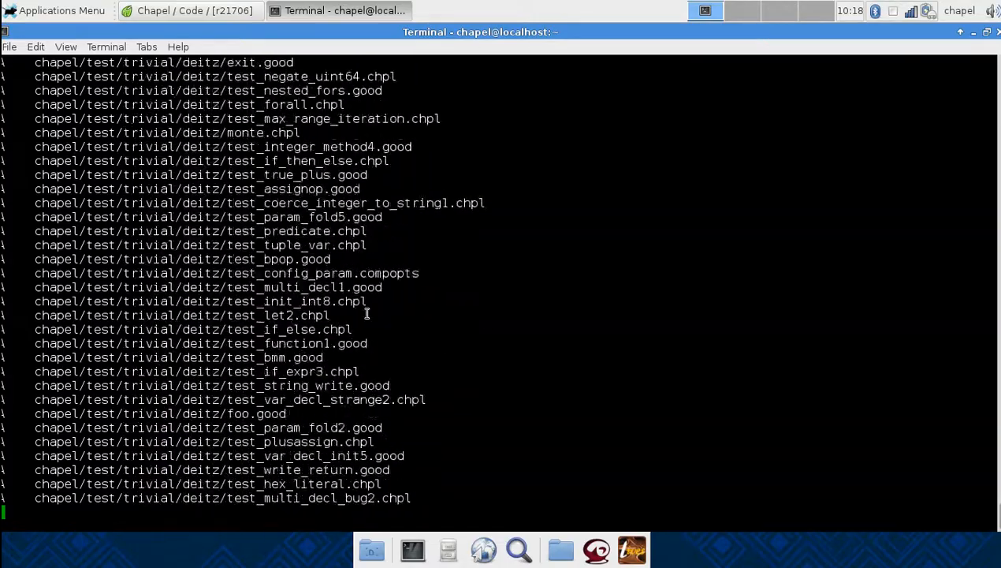
scroll("down", 3)
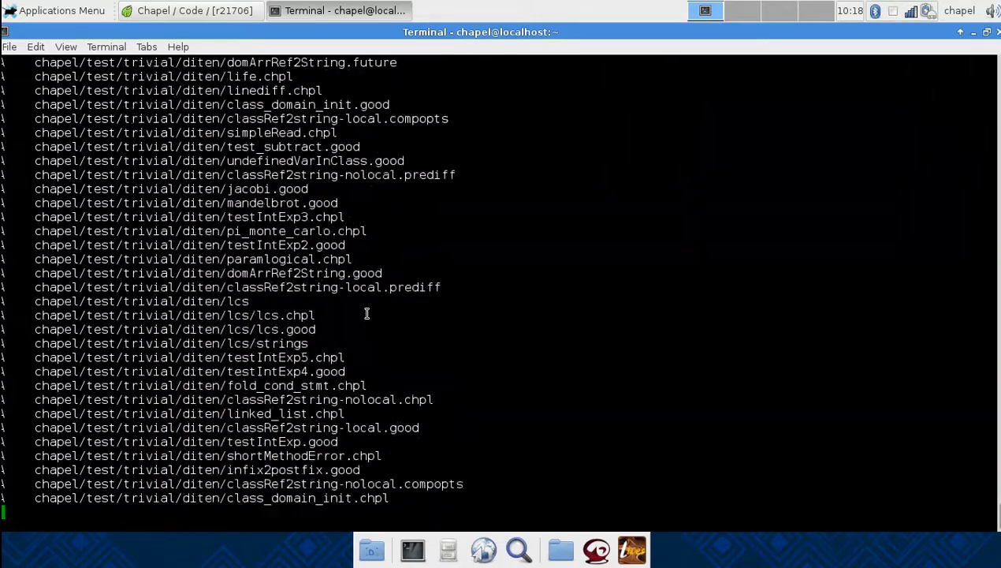
scroll("down", 3)
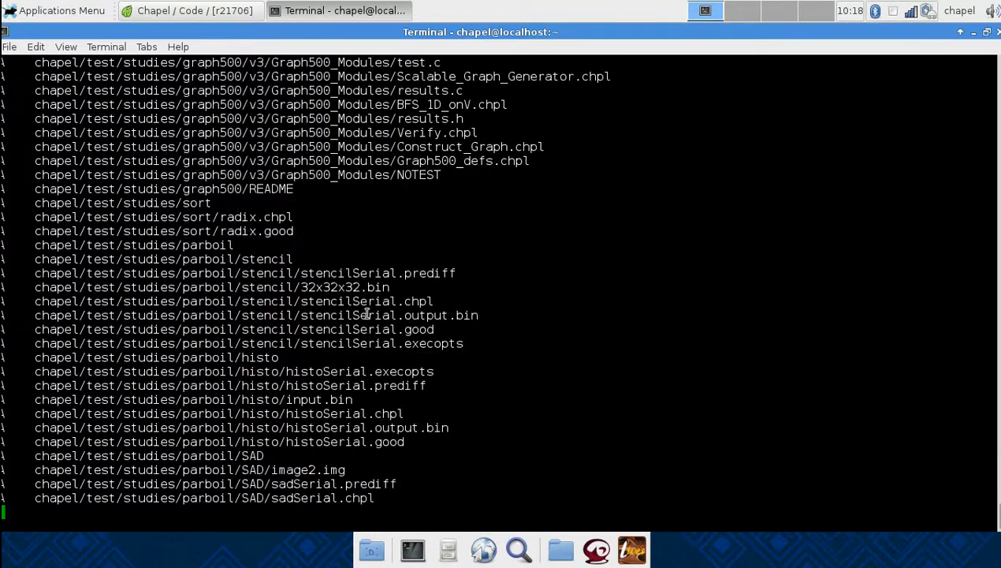
scroll("down", 3)
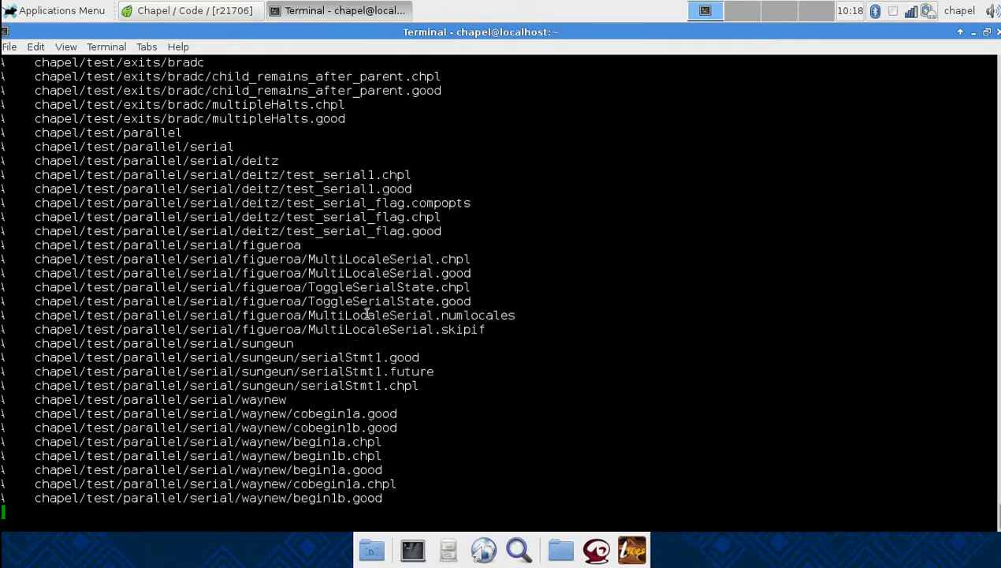
scroll("down", 3)
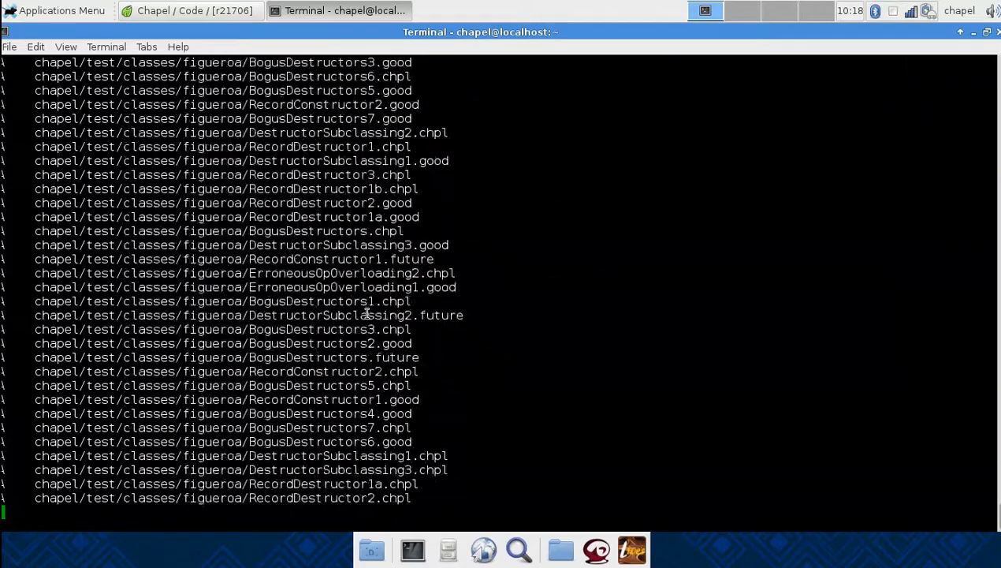
scroll("down", 3)
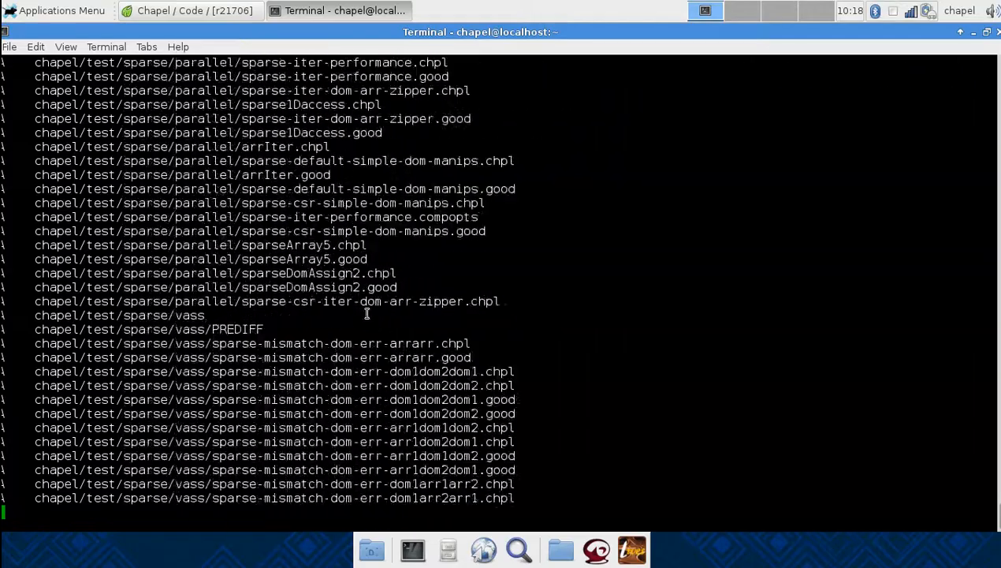
scroll("down", 3)
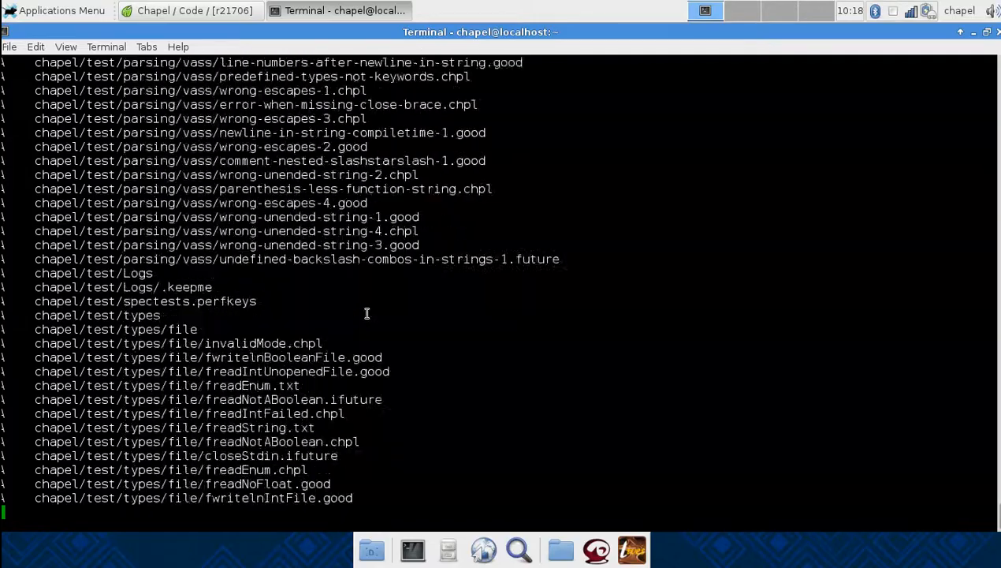
scroll("down", 3)
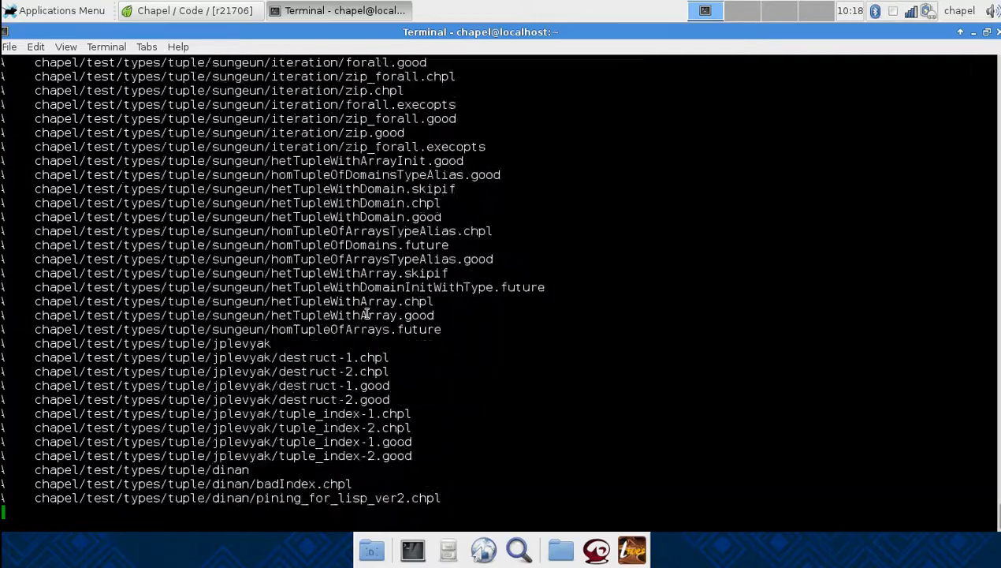
scroll("down", 3)
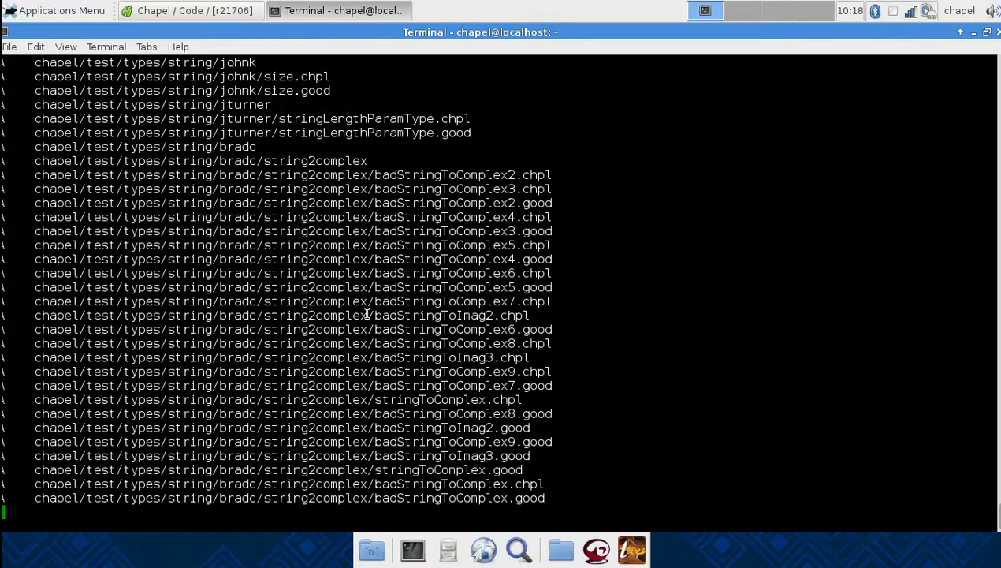
scroll("down", 3)
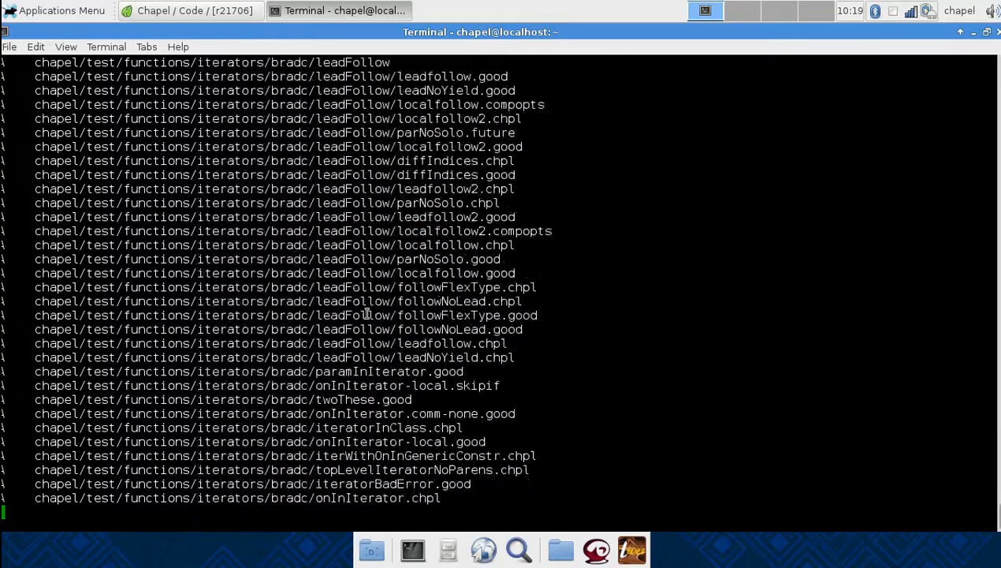
scroll("down", 3)
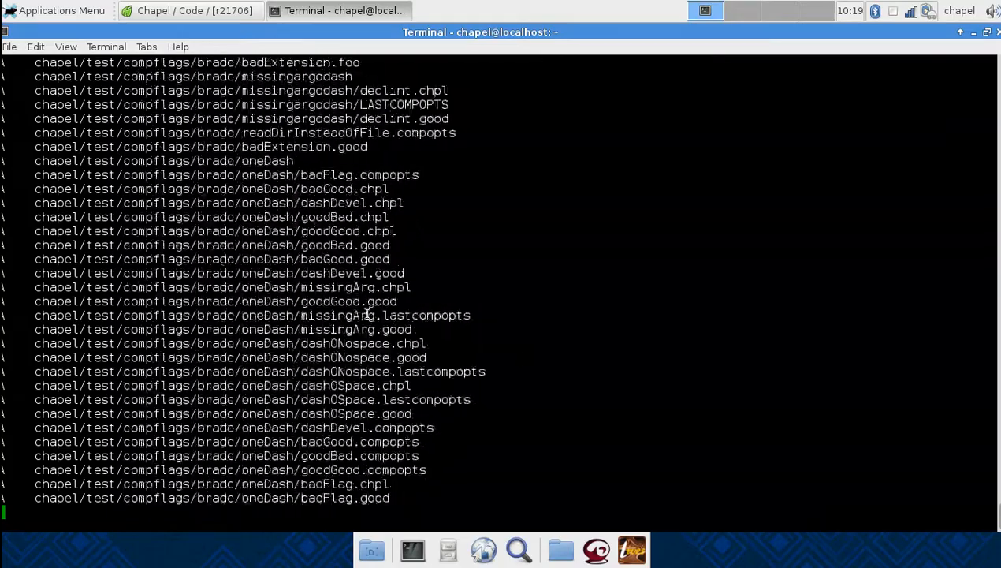
scroll("down", 3)
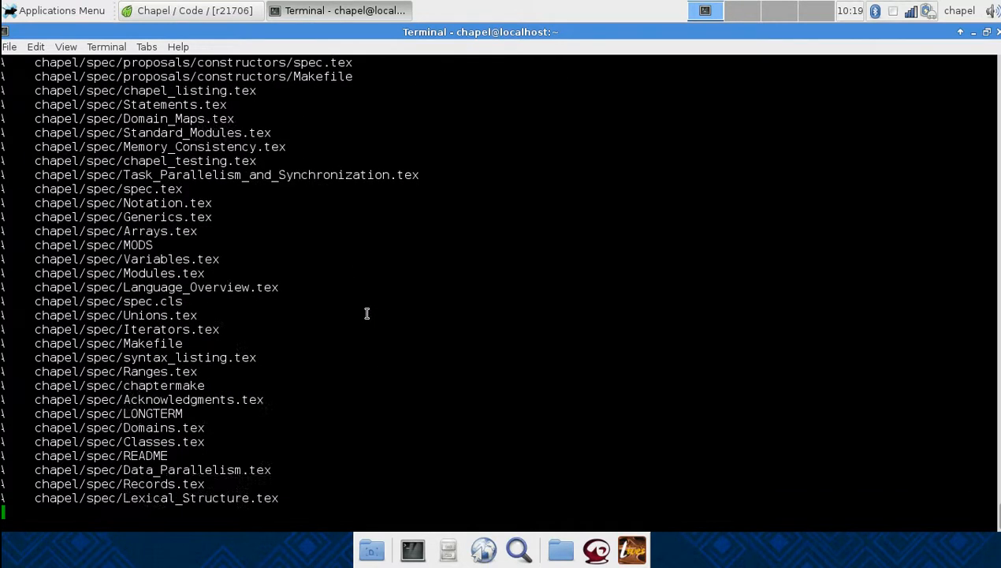
scroll("down", 3)
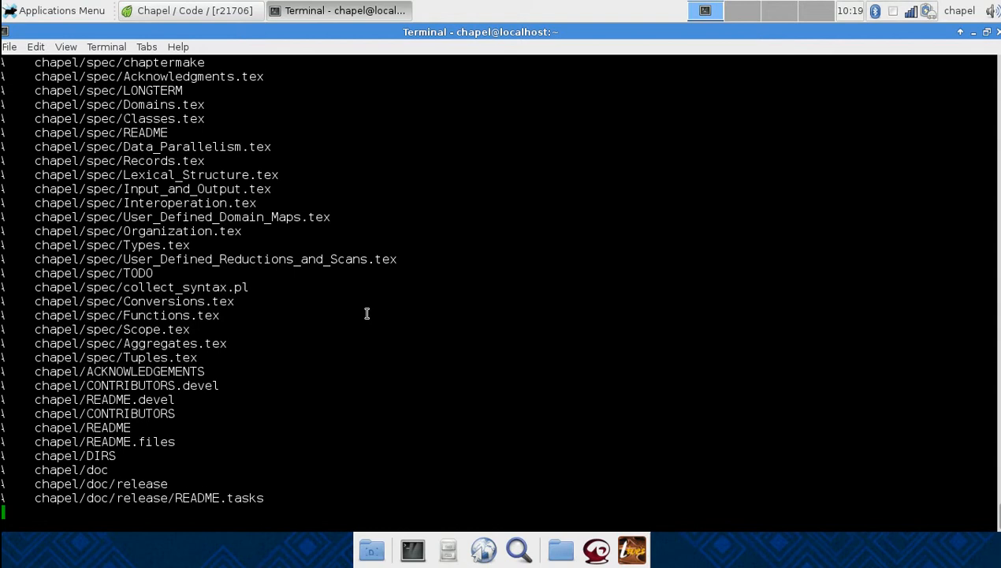
scroll("down", 3)
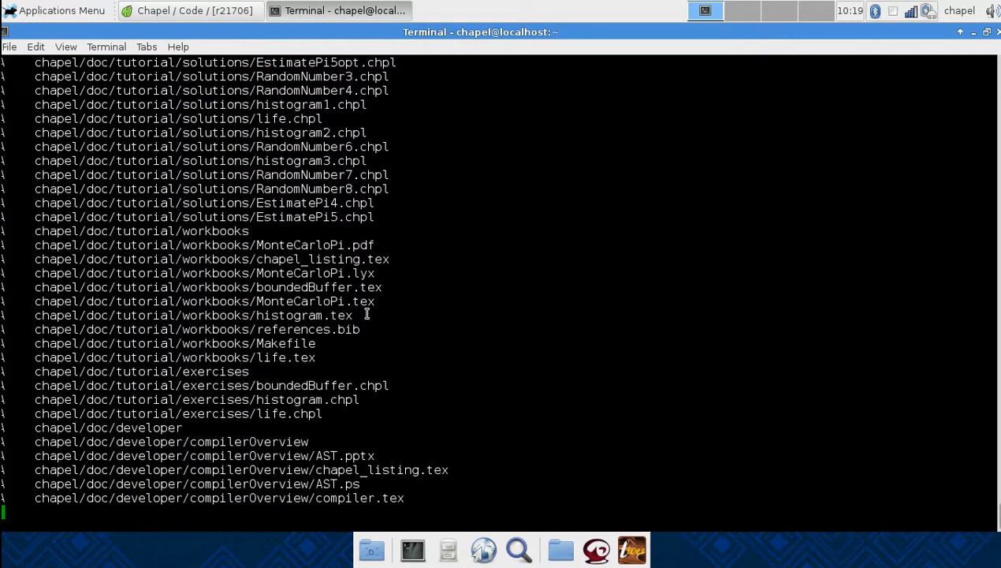
scroll("down", 3)
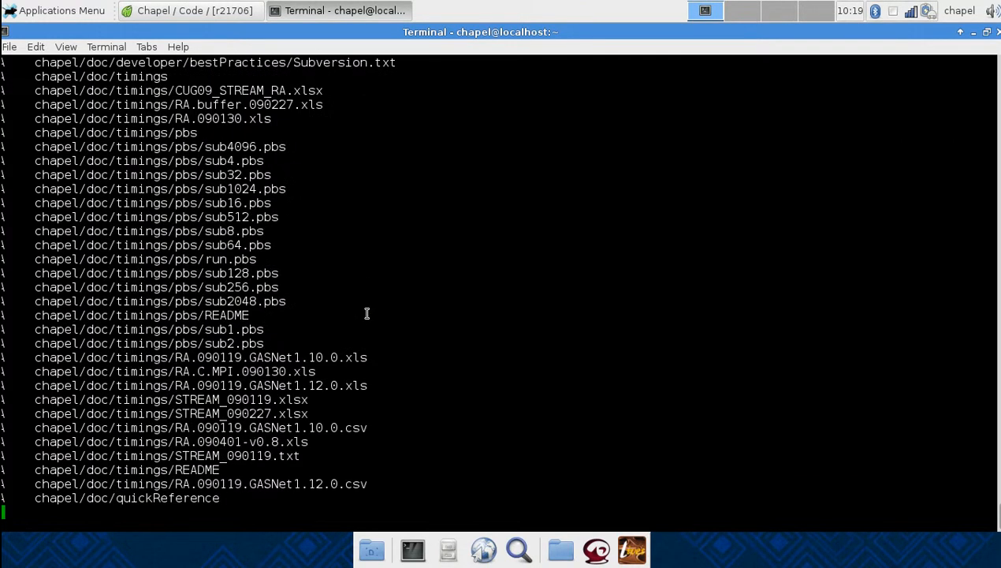
scroll("down", 3)
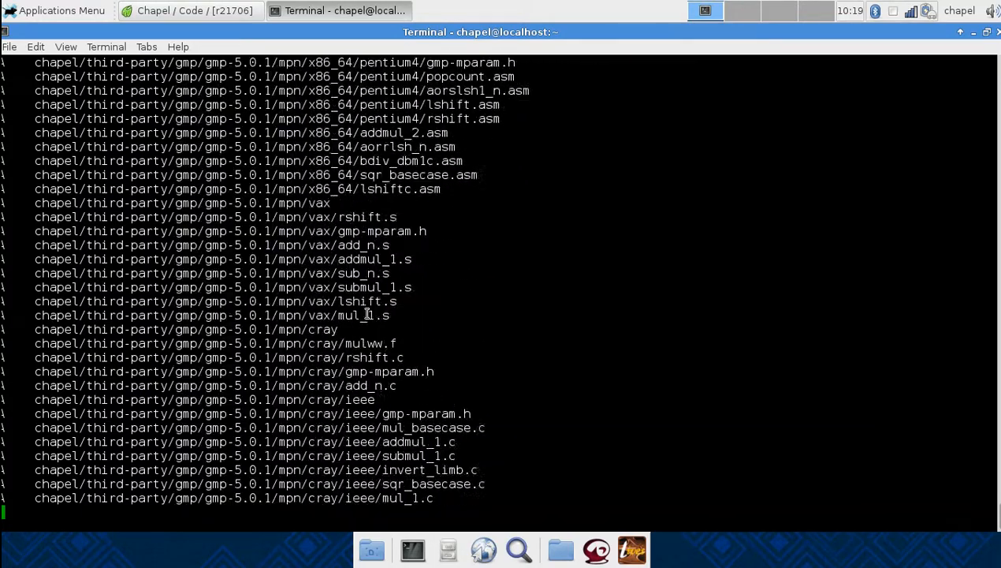
scroll("down", 3)
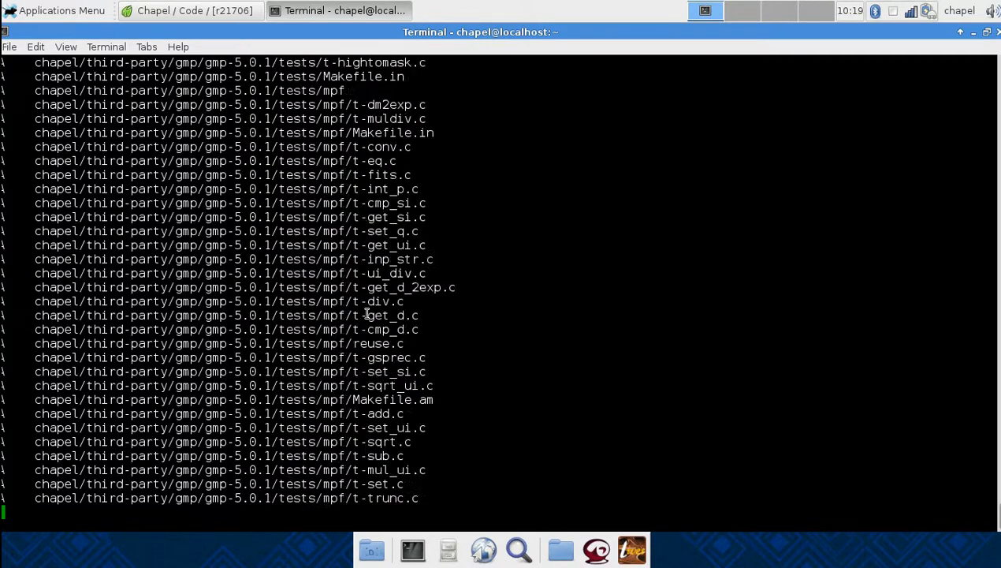
scroll("down", 3)
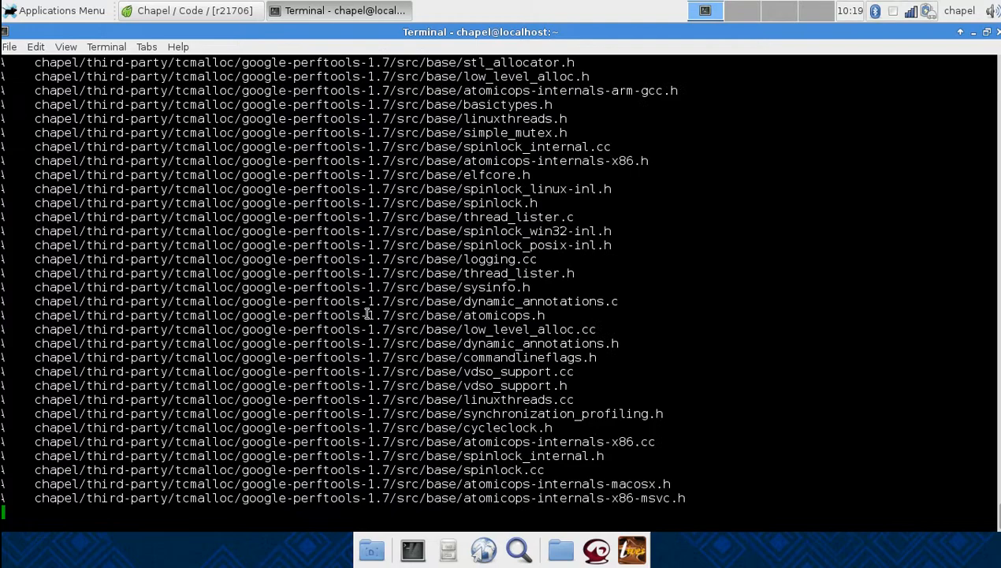
scroll("down", 3)
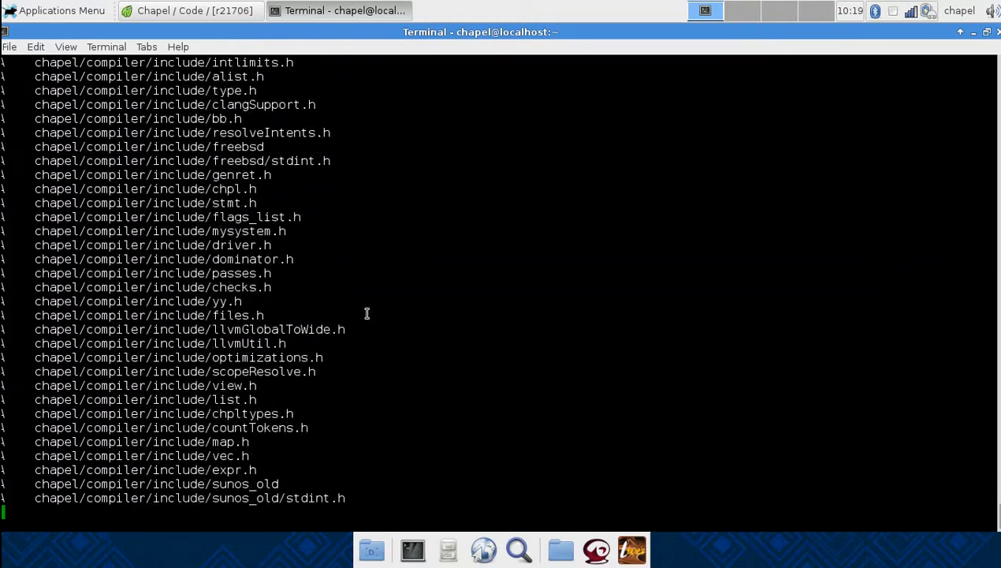
scroll("down", 3)
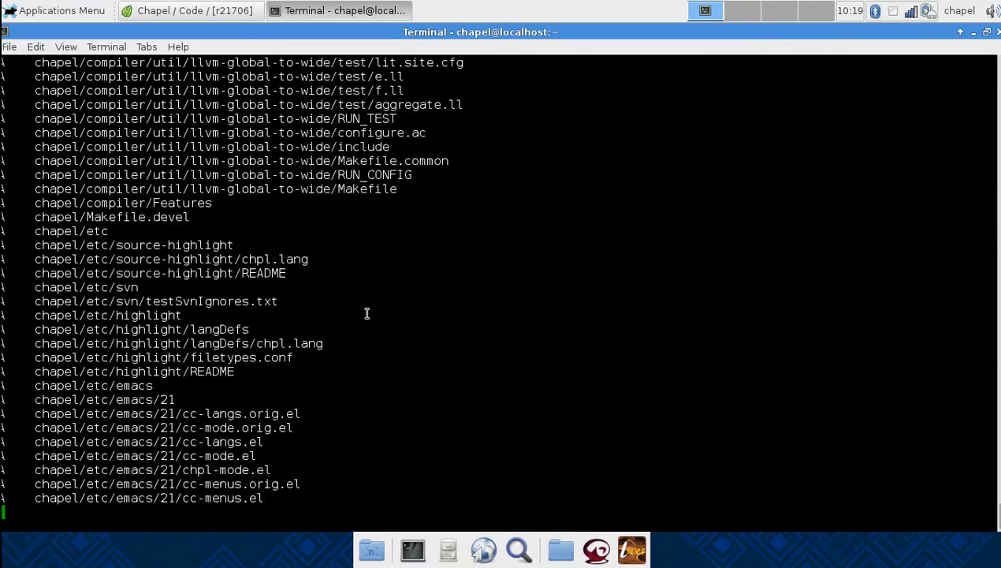
scroll("down", 3)
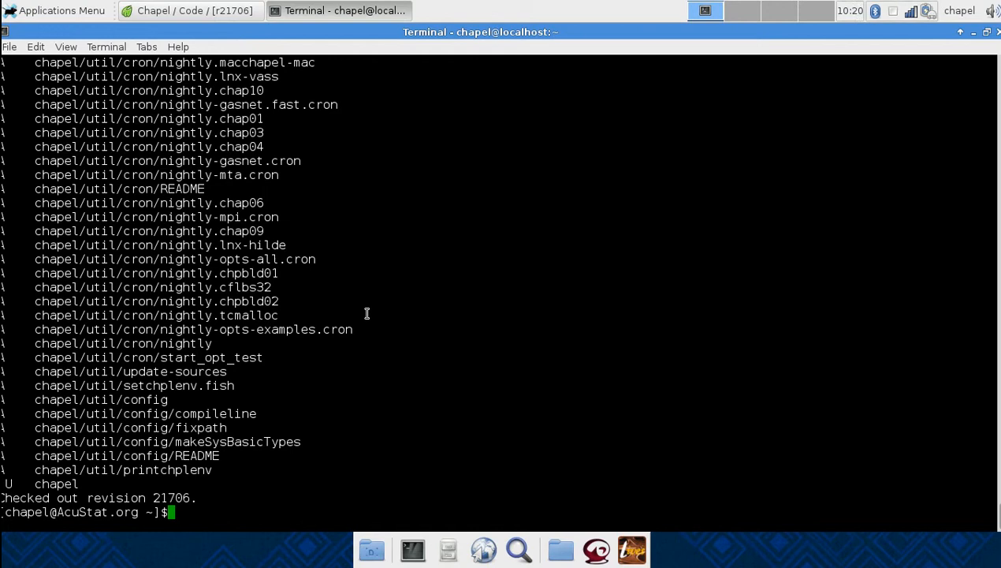
Change into the chapel folder, list its contents with ls, and start the build with make
type("cd chapel/")
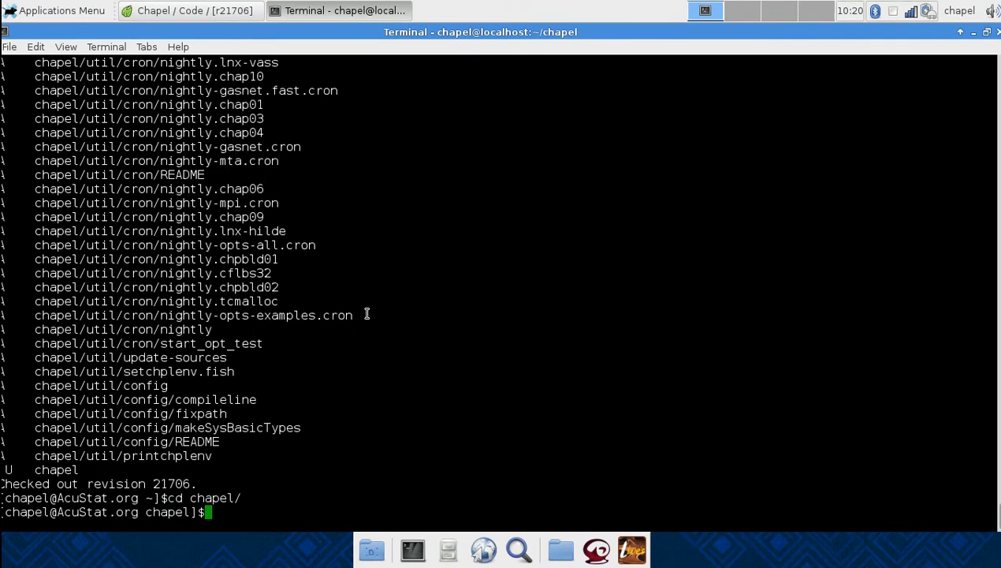
type("ls")
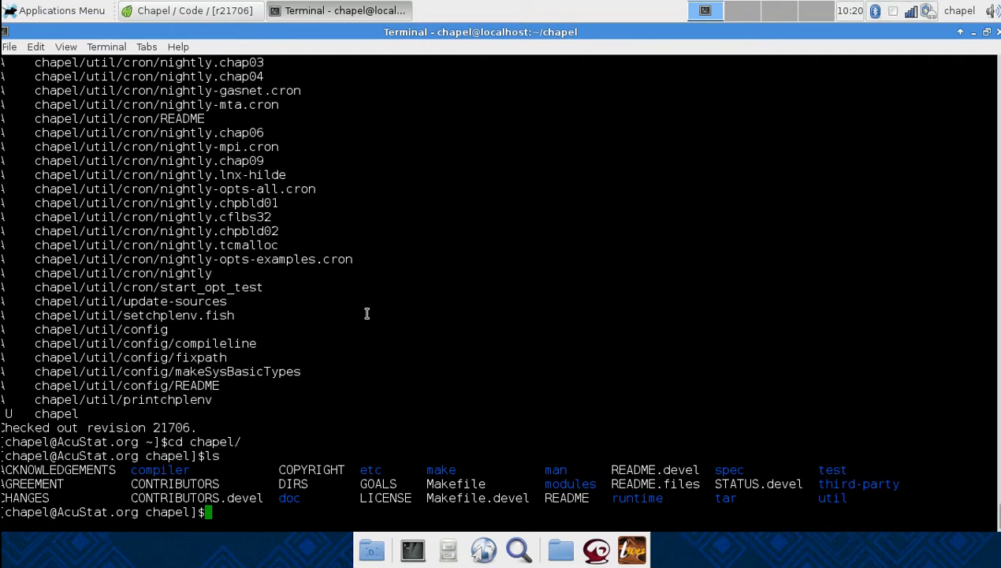
type("make")
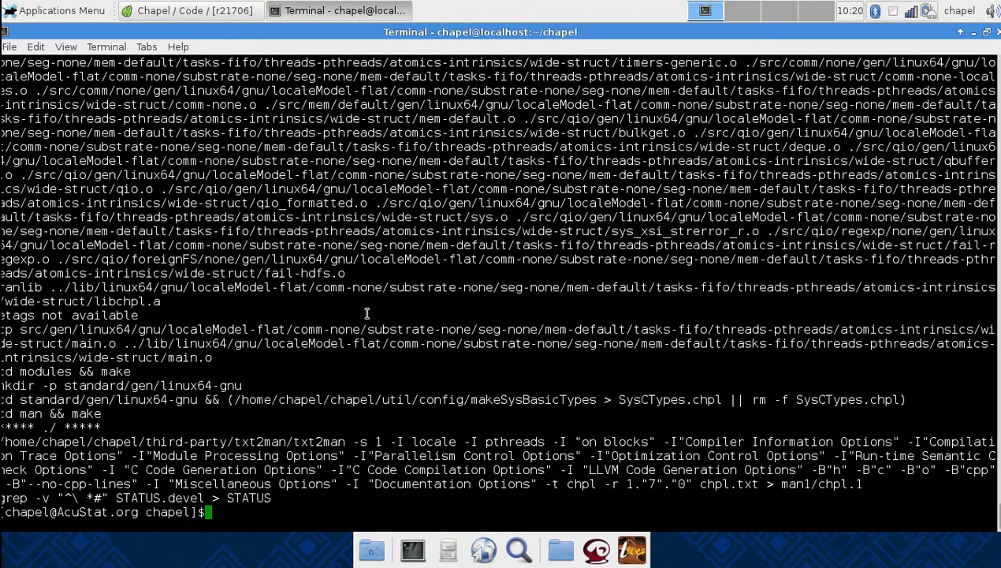
List the new bin and lib folders and run bin/linux64/chpl --help to verify the compiler
type("lib")
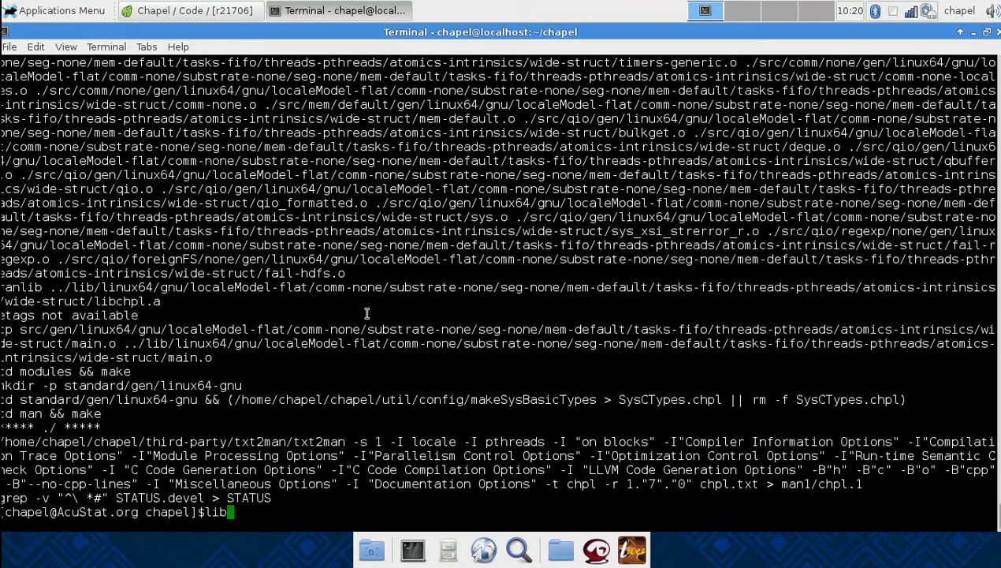
type("bin")
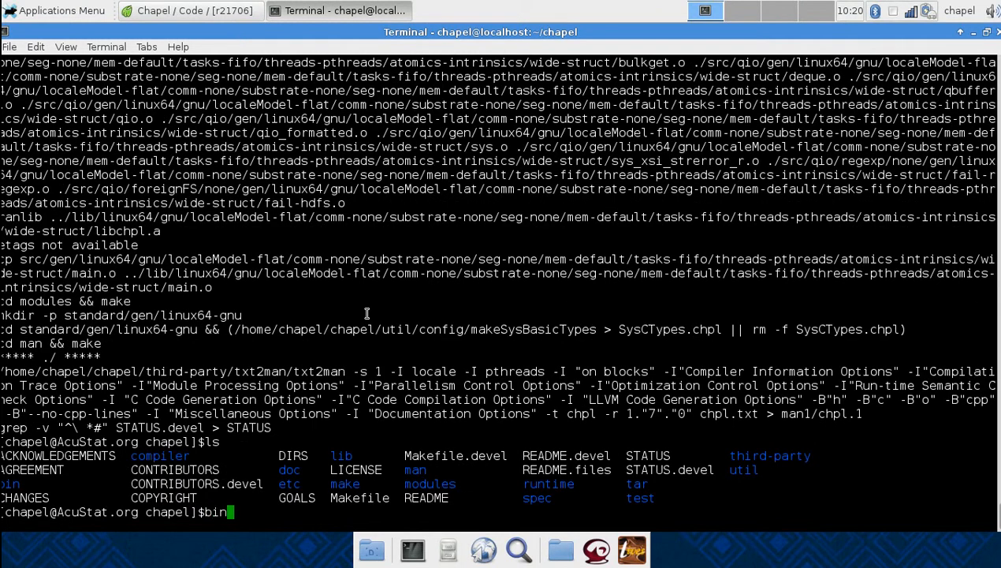
type("/")
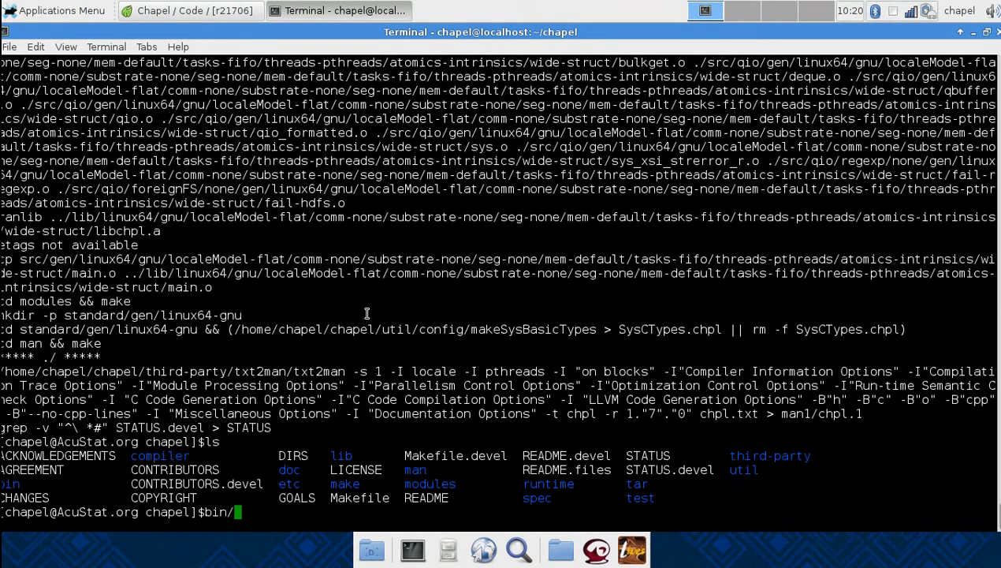
type("linux64/c")
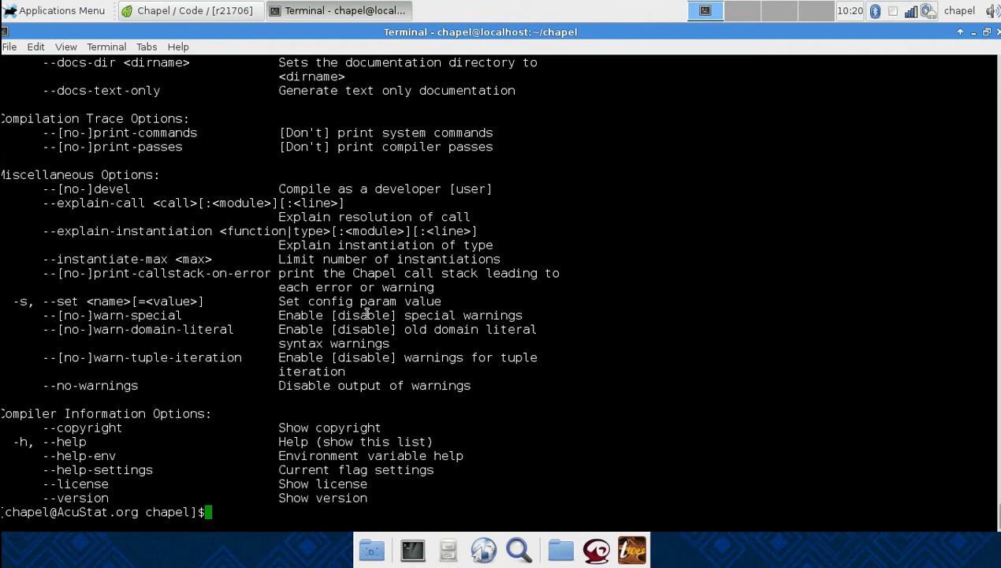
Check the chapel PATH entry with 'cat ~/.bashrc | grep chapel', then cd .. to home
type("c")
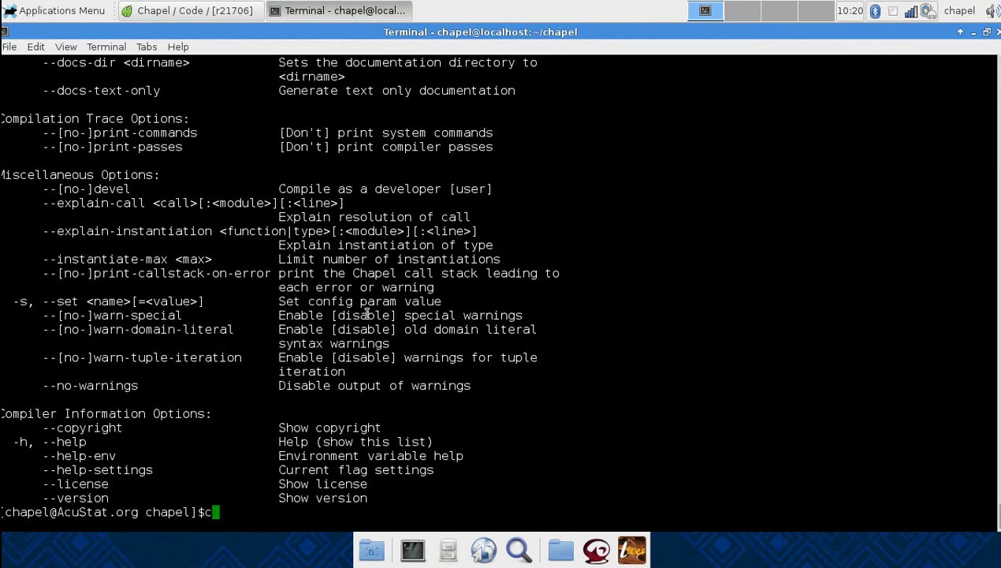
type("at")
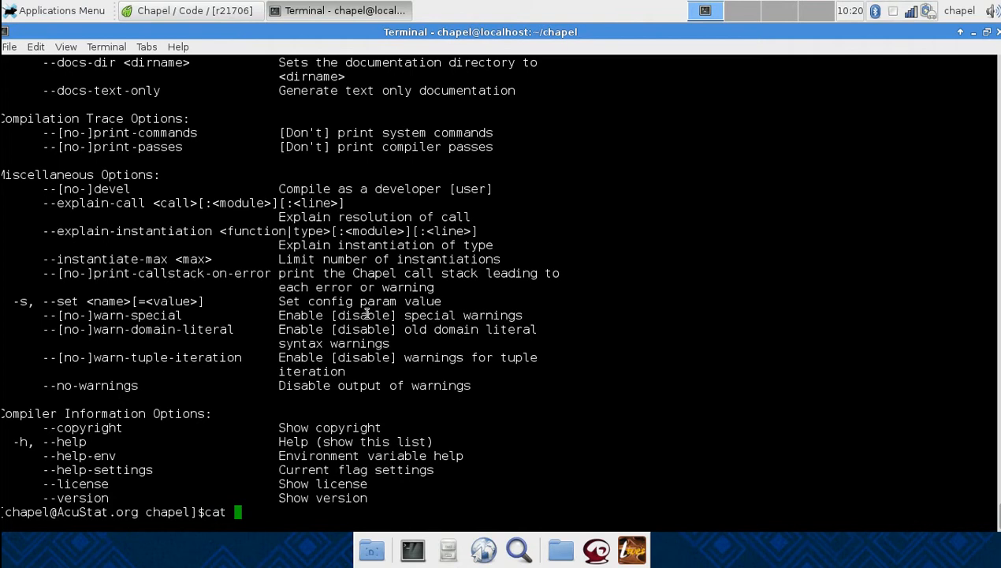
type("~/.")
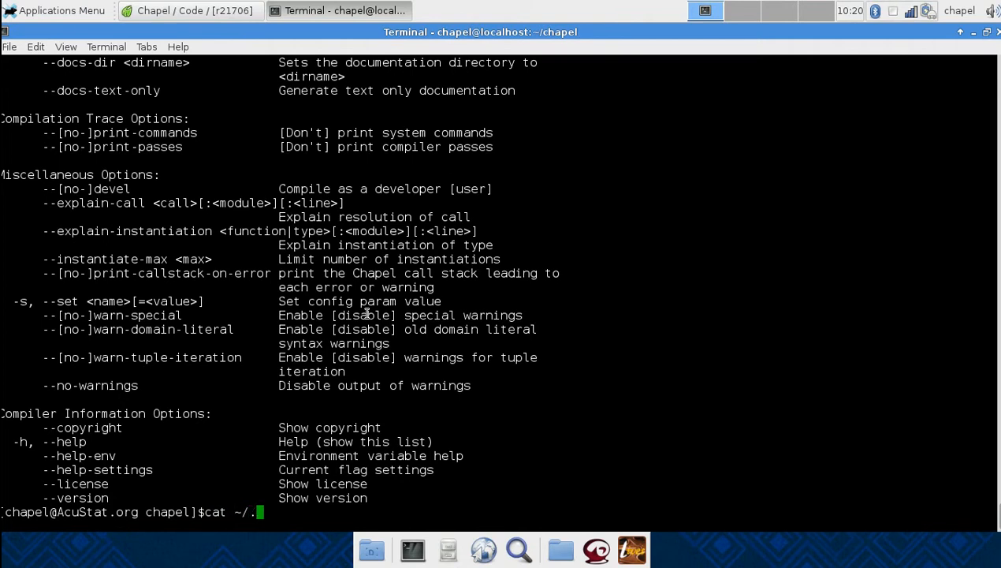
type("bashrc")
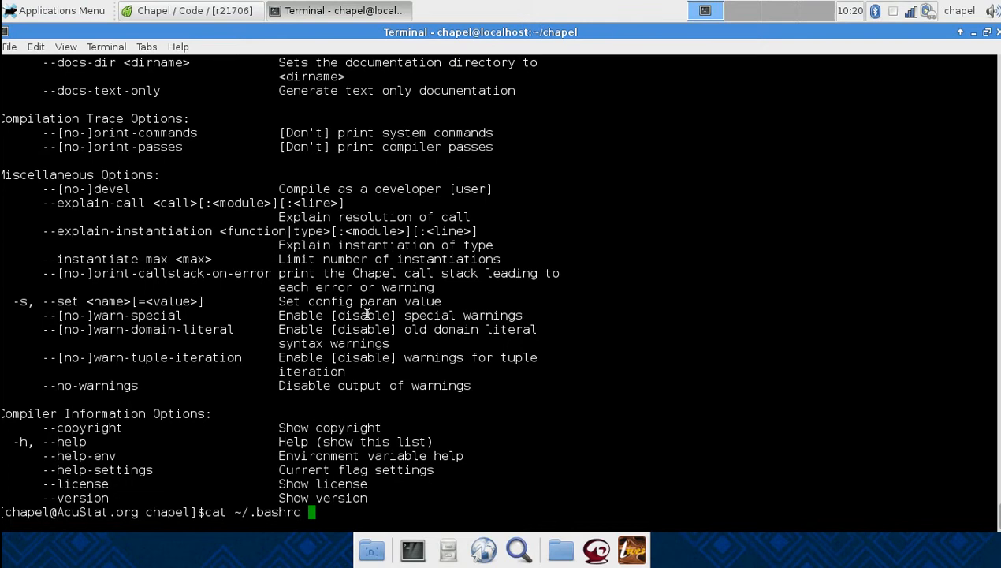
type("|")
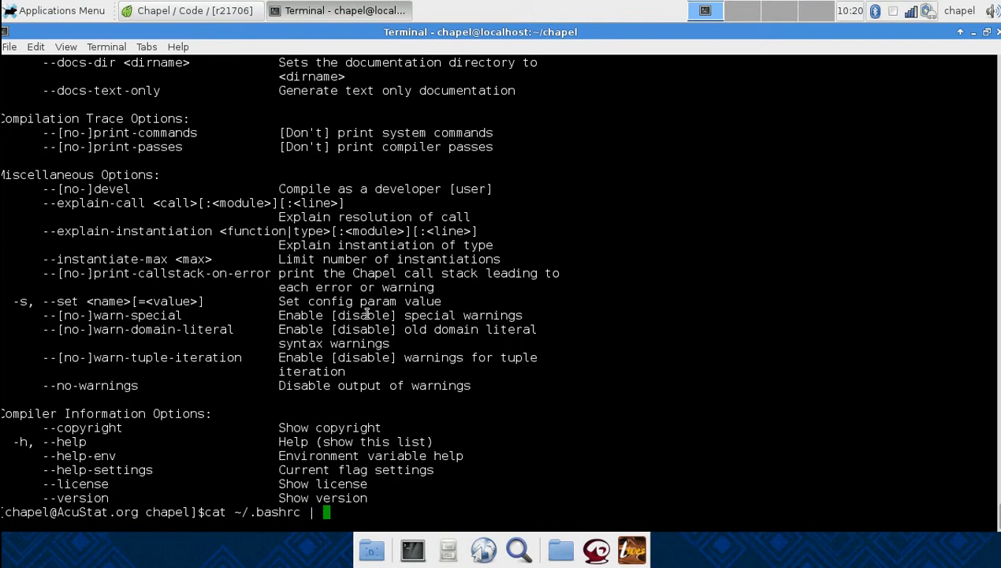
type("grep")
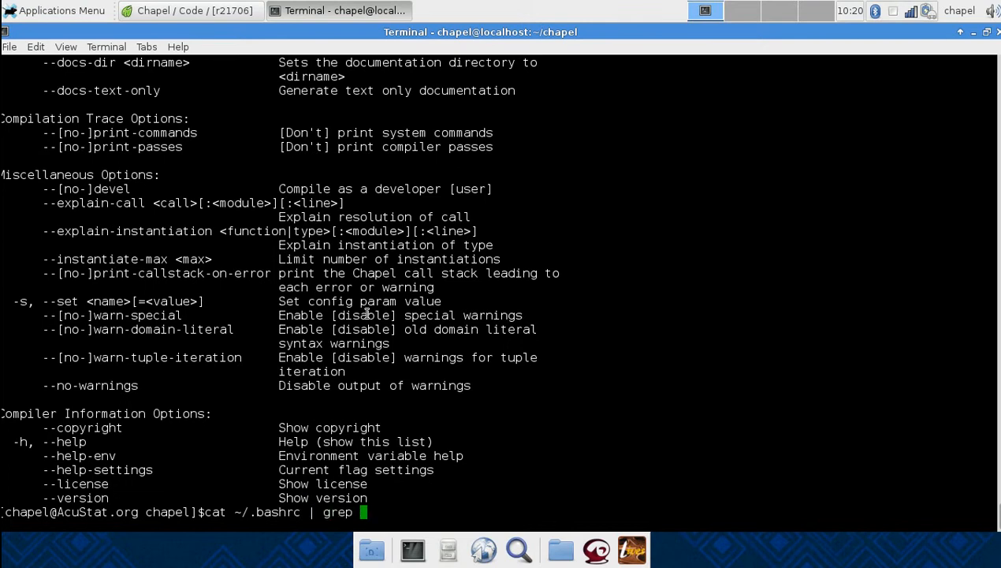
type("chapel")
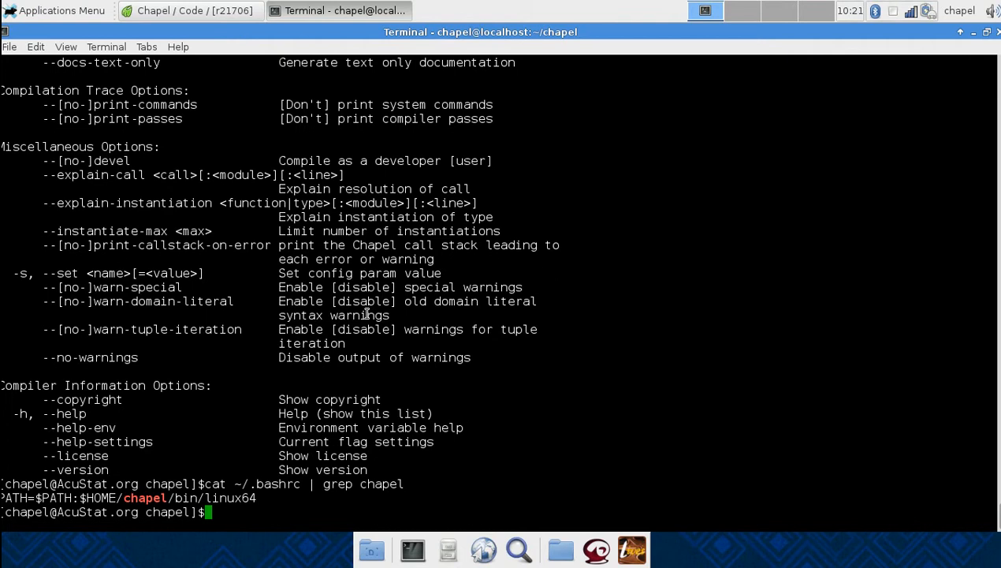
type("ch")
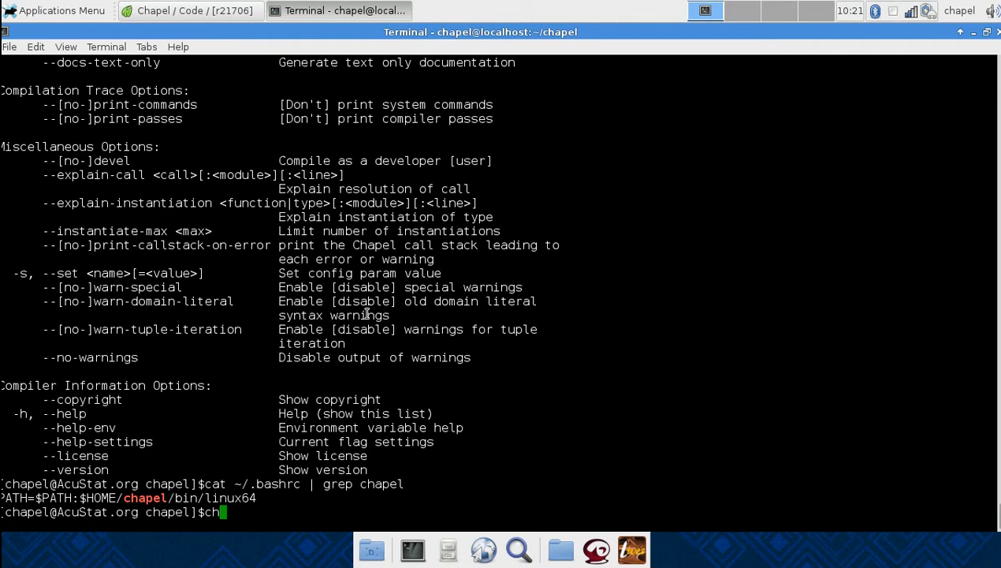
type("pl")
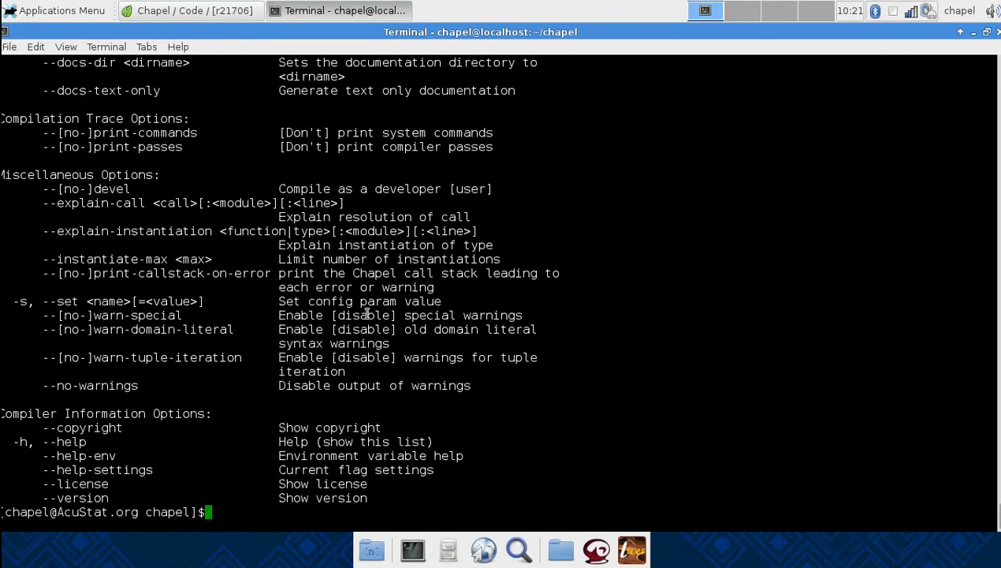
type("cat ~/.bashrc | grep chapel")
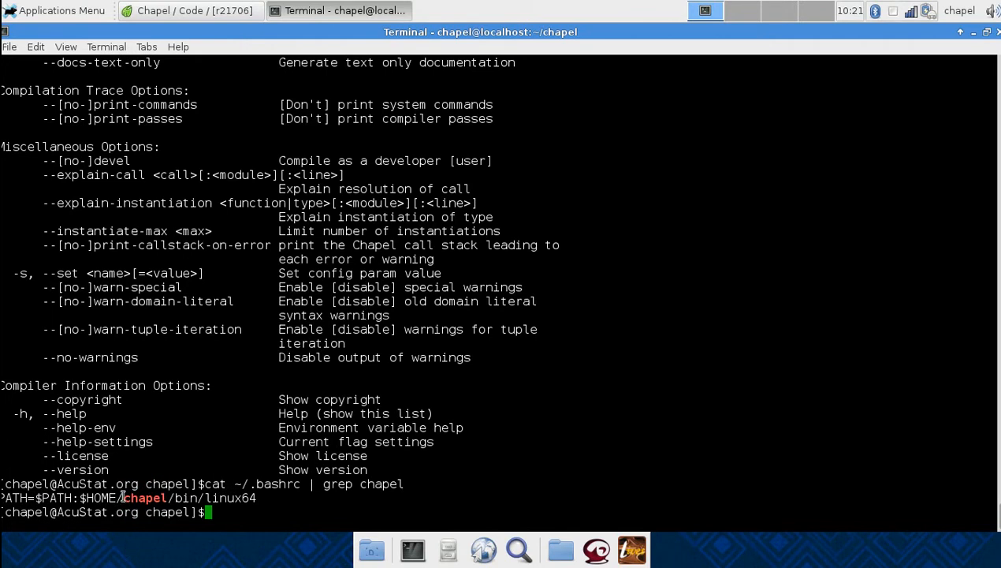
double_click(143, 498)
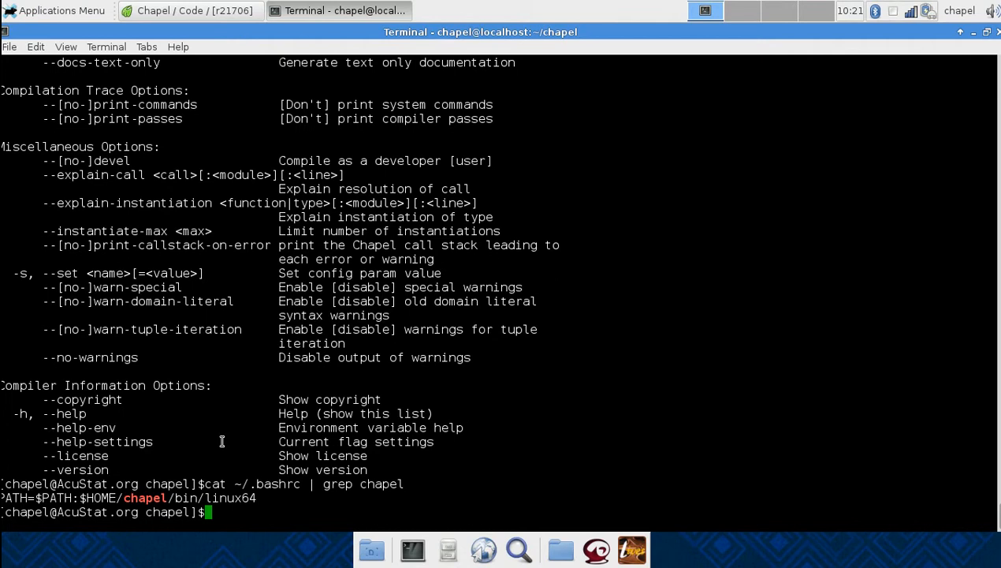
type("cd ..")
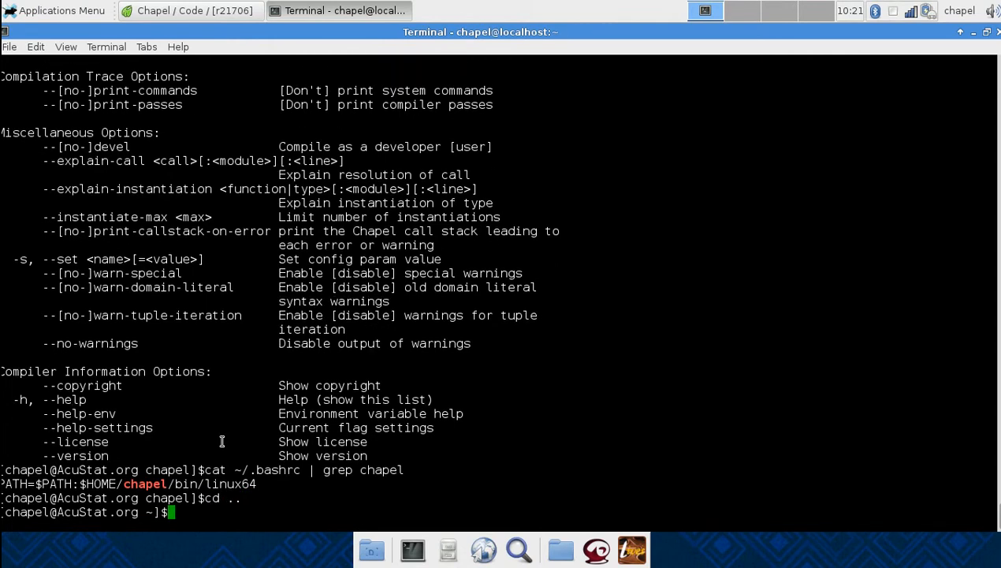
Enter Chapel_tutorials and open a new Hello.chpl in vi, correcting the mistyped extension
type("cd Chapel_tutorials/")
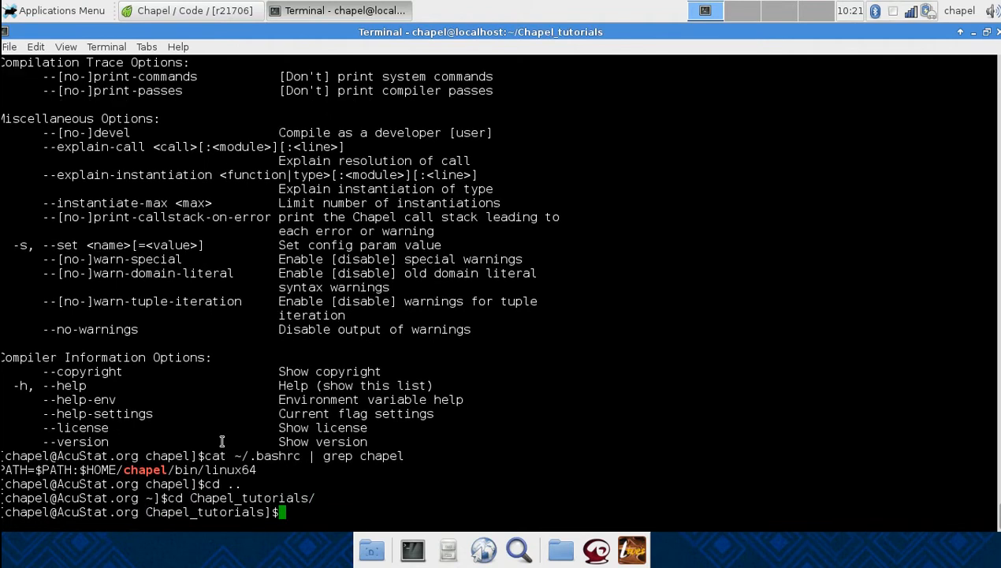
type("vi")
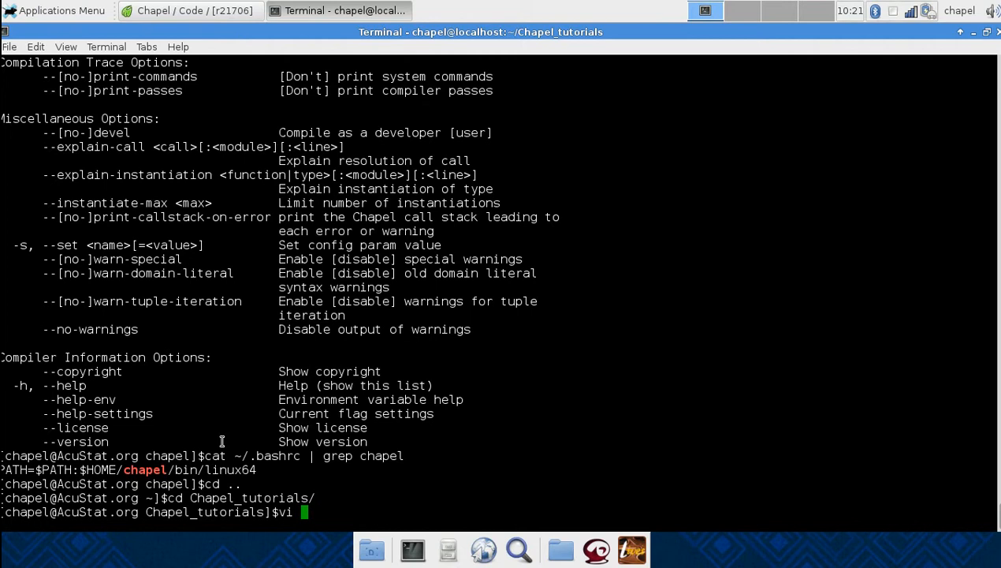
type("Hell")
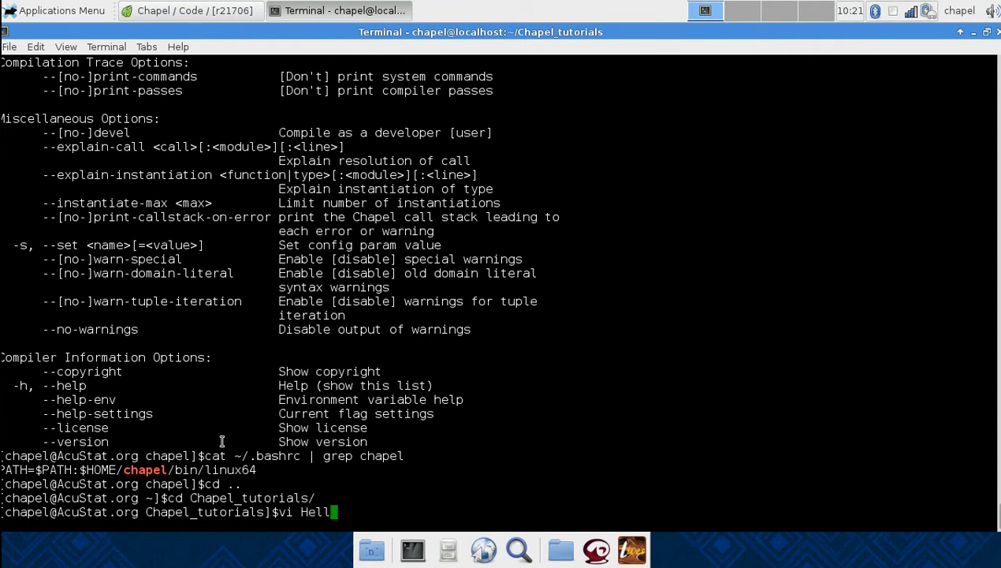
type("o.cph")
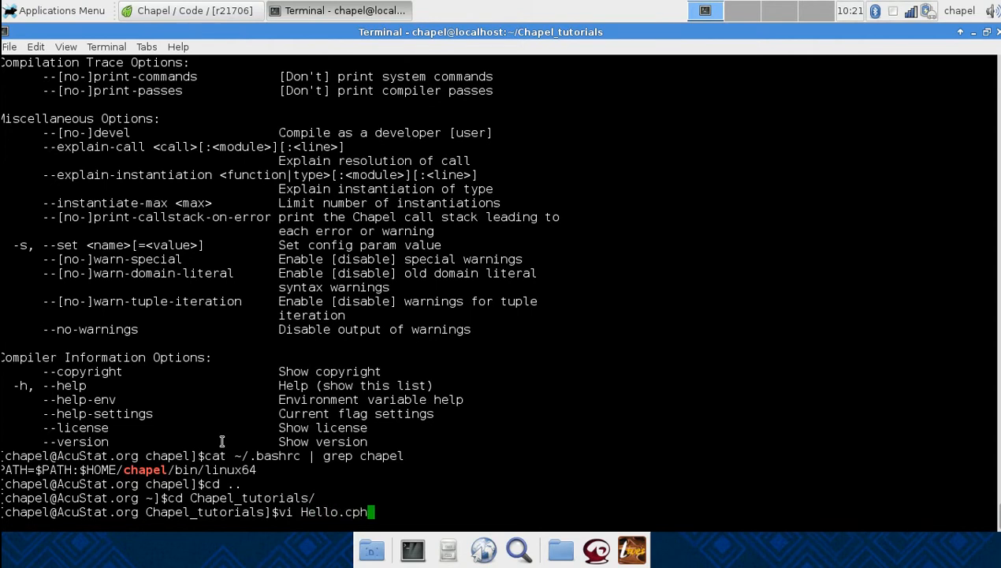
key("BackSpace")
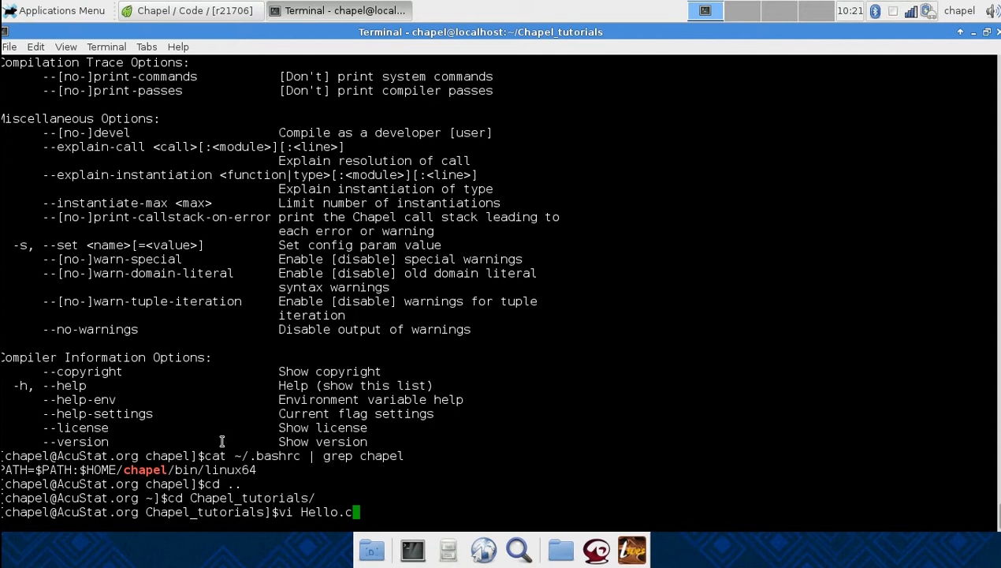
type("hpl")
type("//")
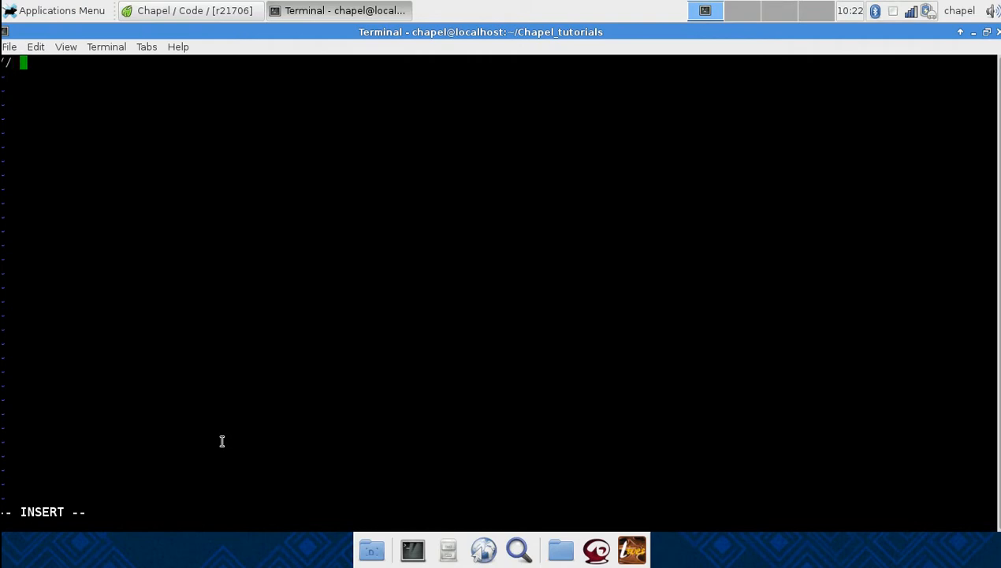
Type the opening comment line about our first program
type("H")
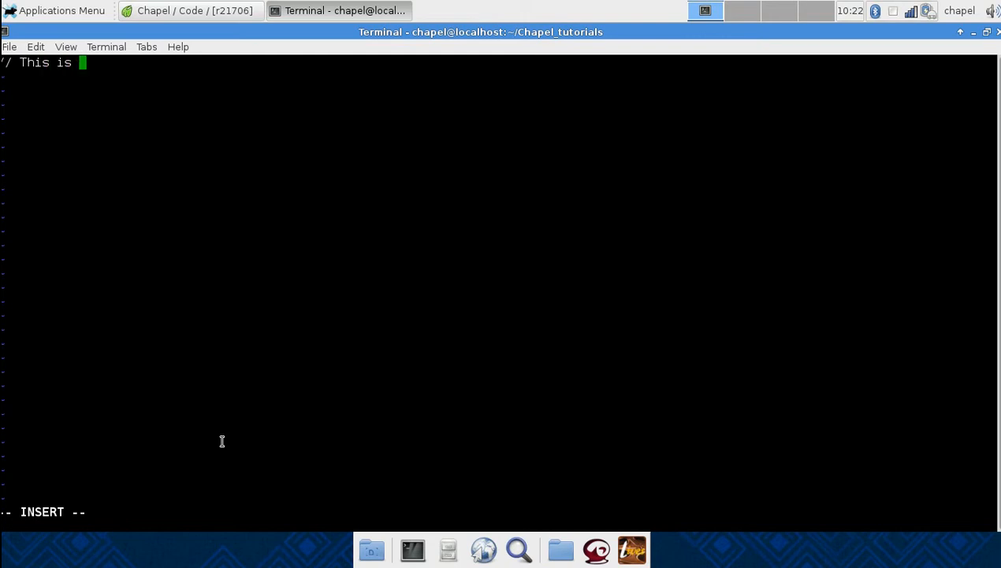
type("our first Chape")
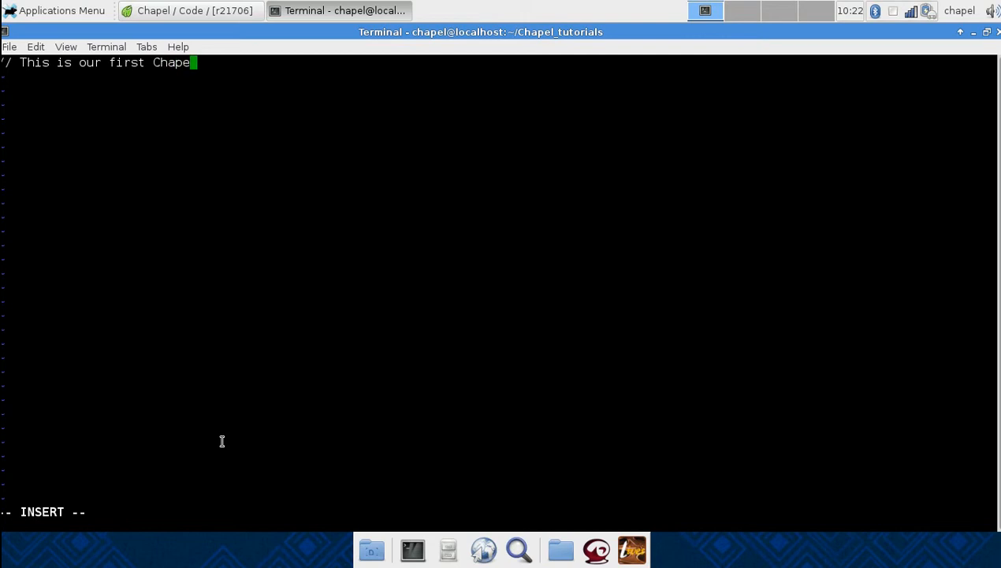
type("Pro")
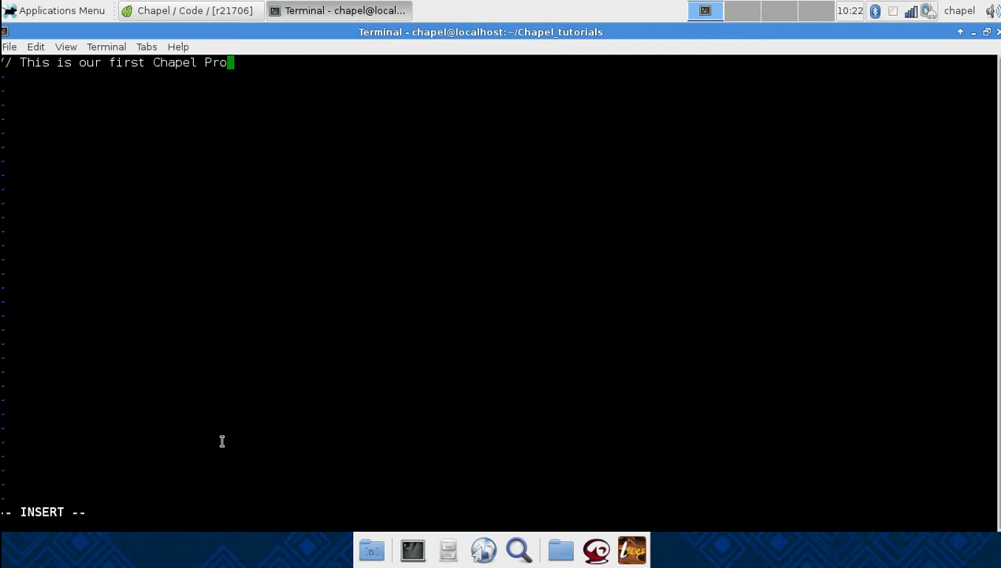
type("gram")
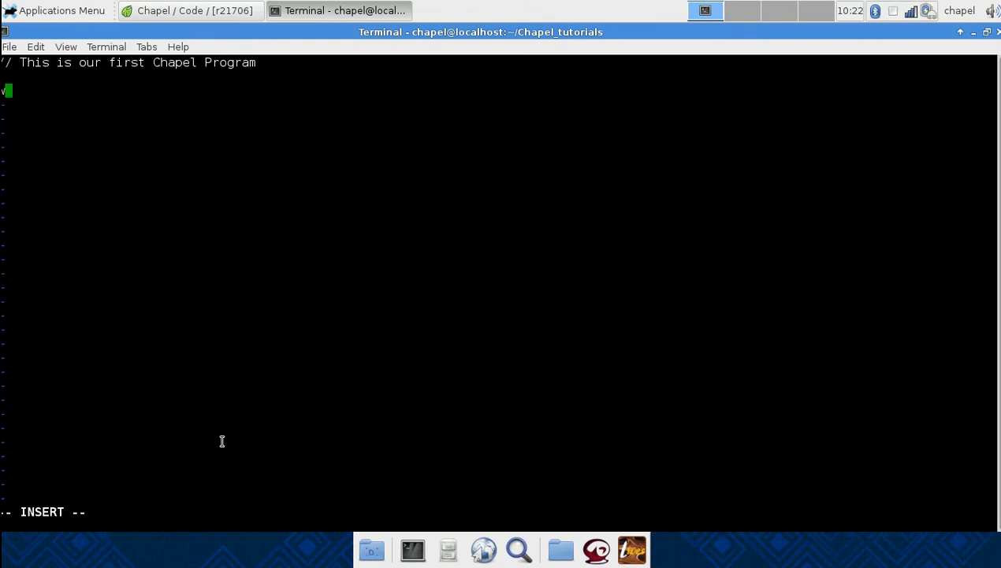
Add writeln("Hello, World"); and save and quit vi with :wq!
type("write")
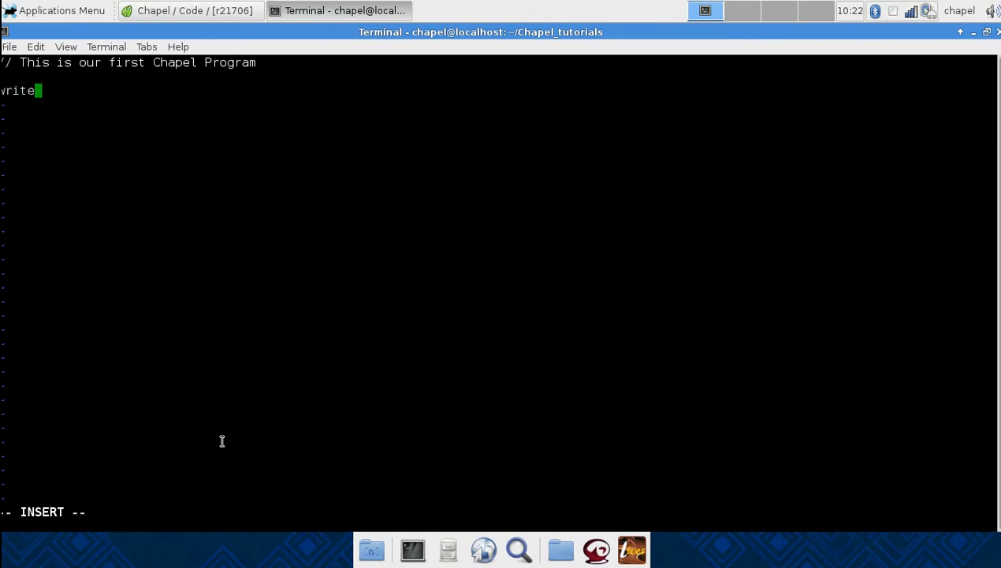
type("ln(\"")
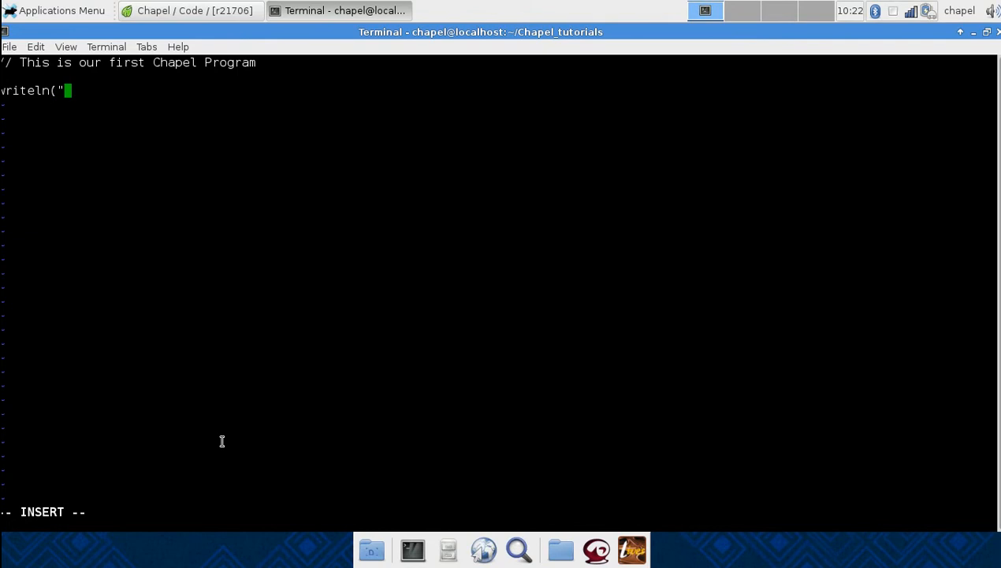
type("Hello")
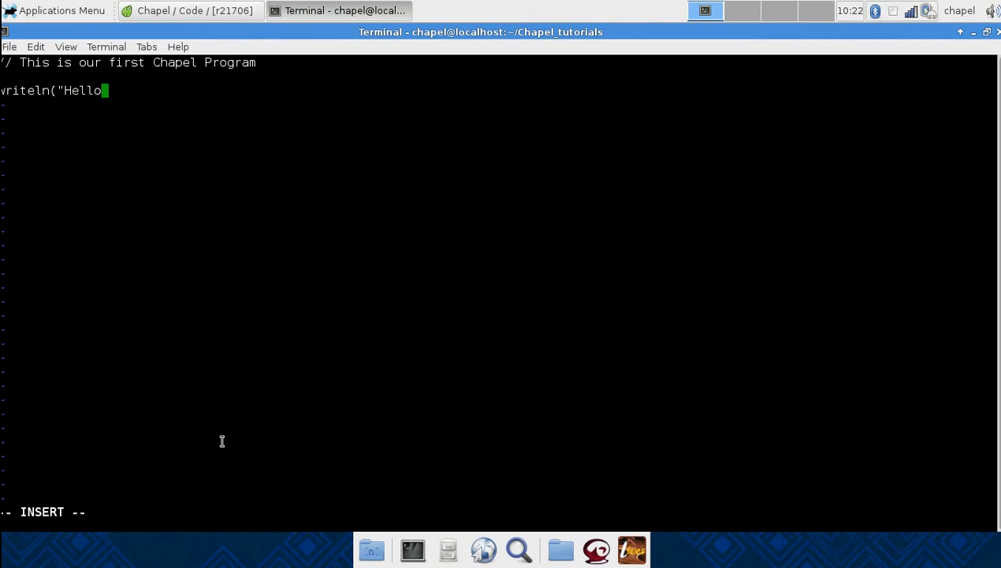
type(", World\"")
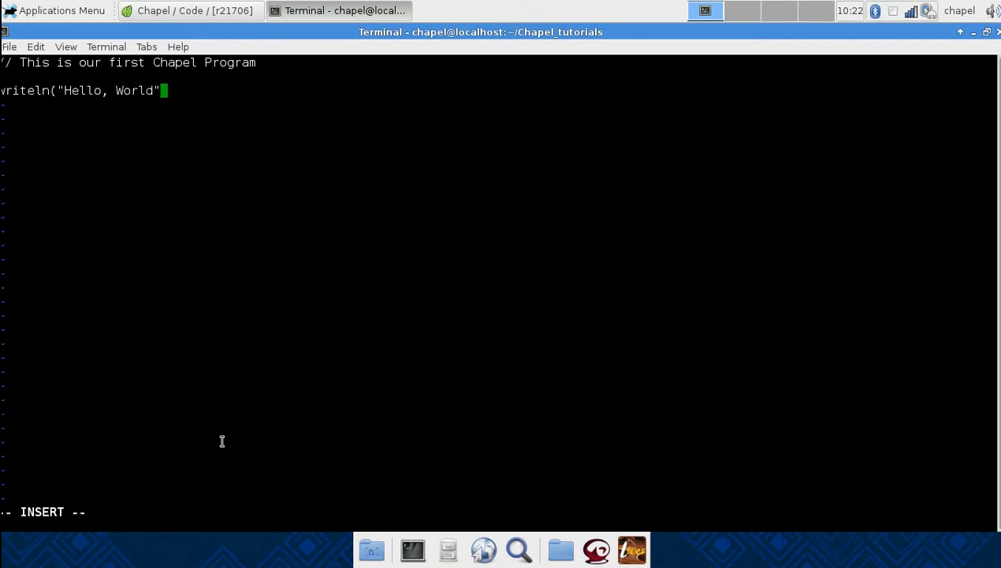
type(";")
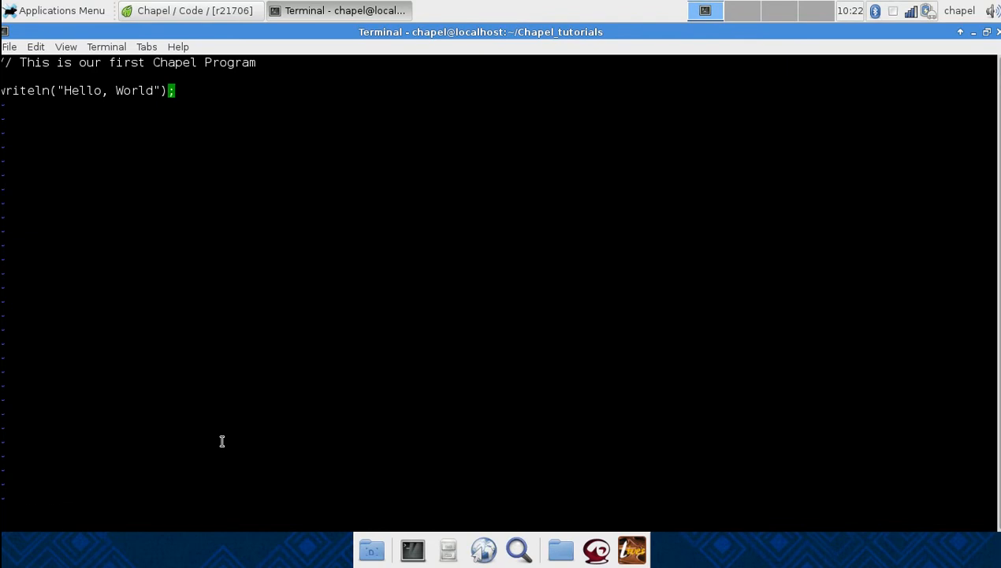
type(":wq!")
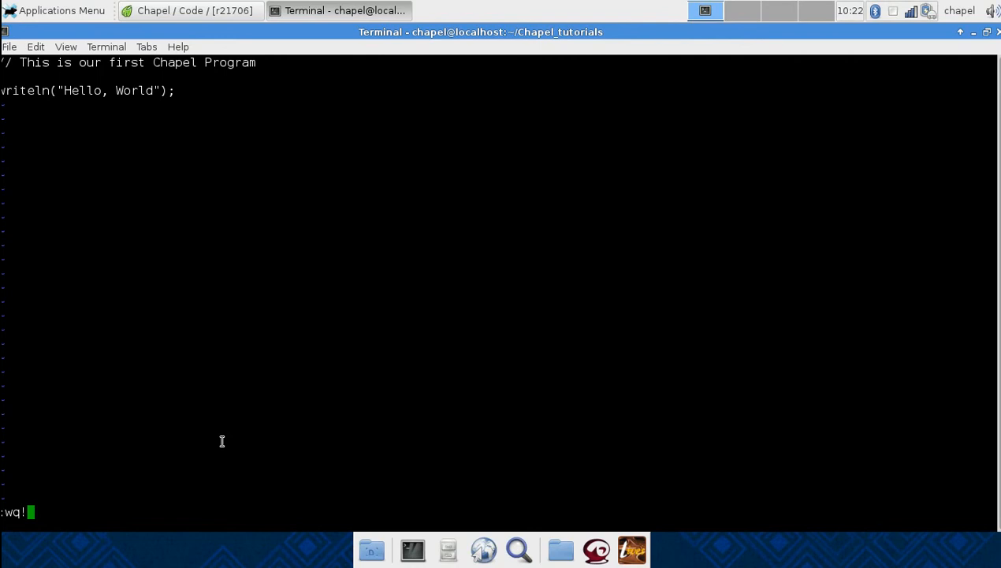
key("Return")
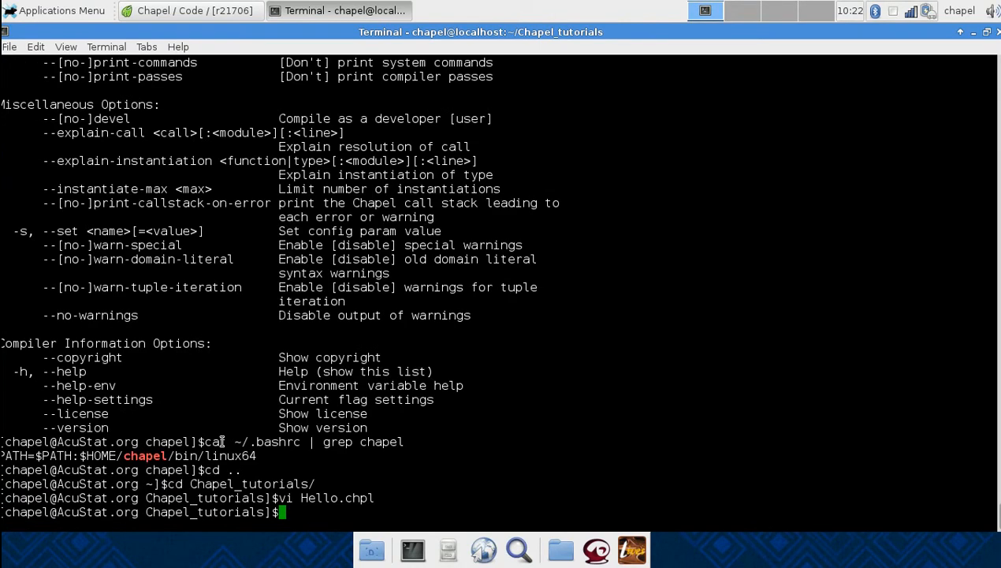
Compile Hello.chpl with 'chpl -o Hello Hello.chpl' and list files to confirm the Hello executable
type("chpl")
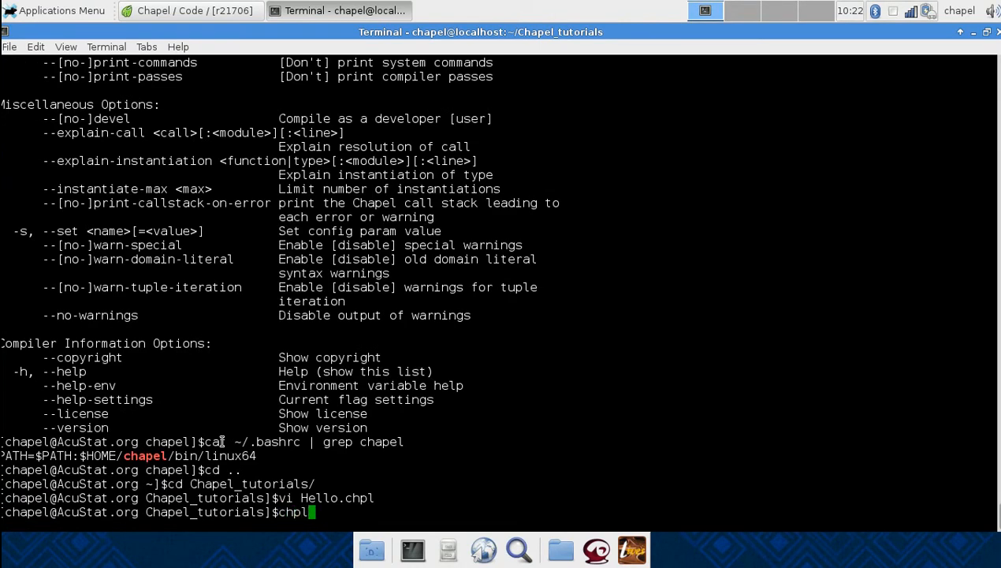
type("-o")
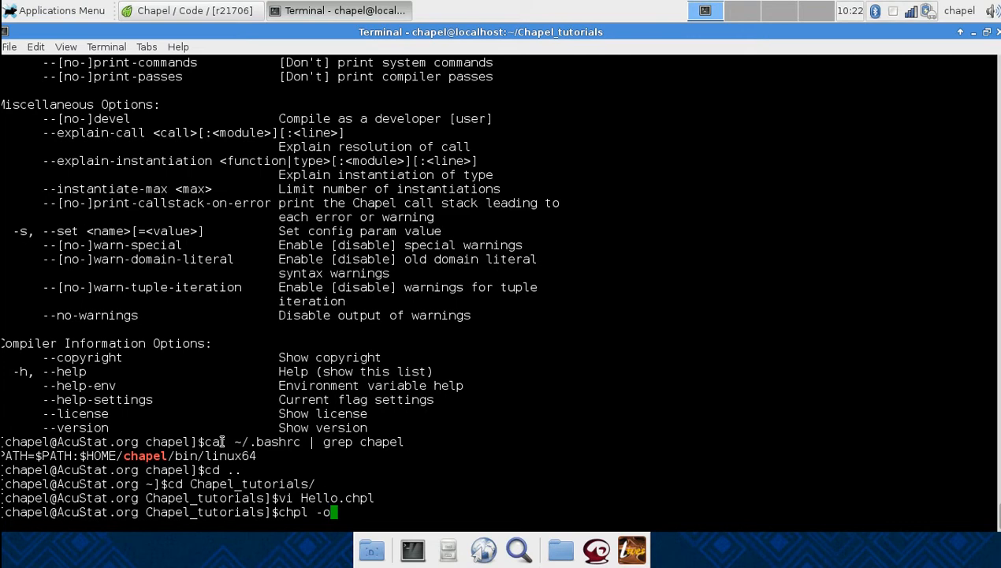
type("H")
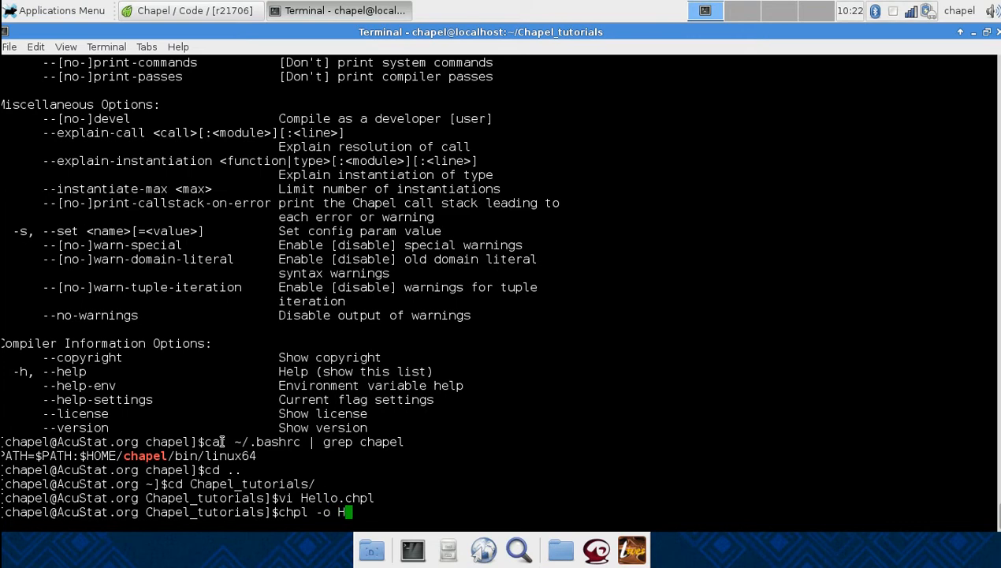
type("ello")
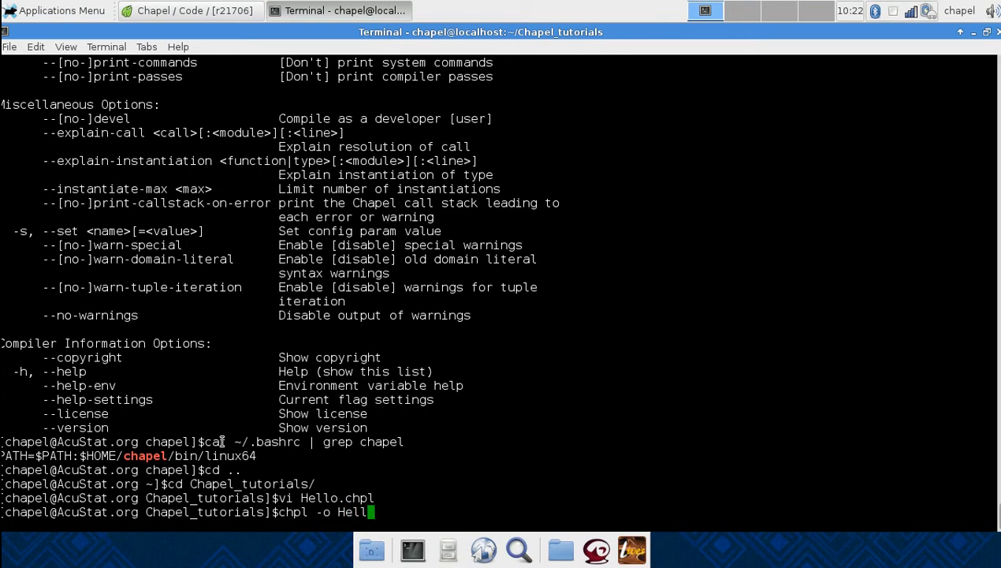
type("o")
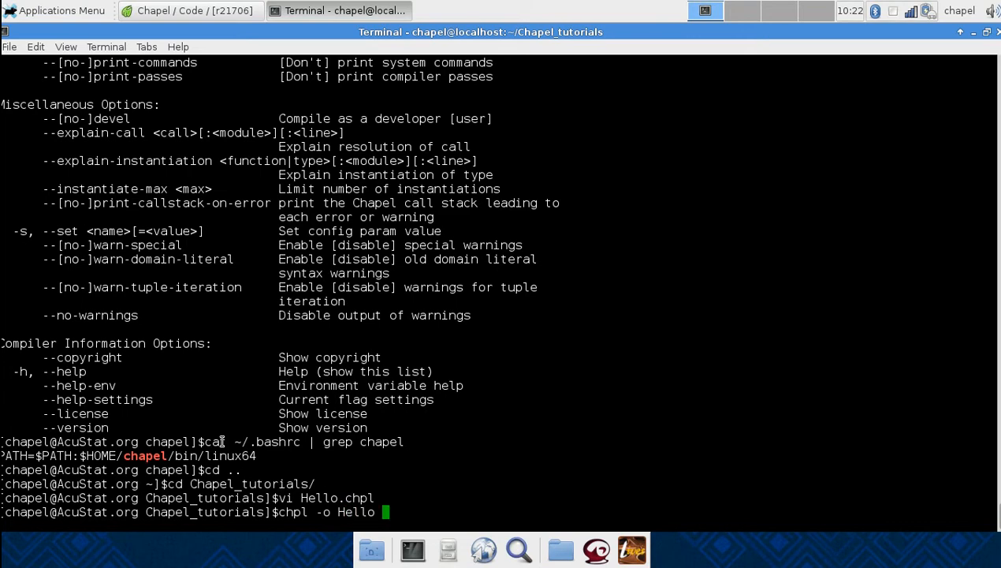
type("Hello.chp")
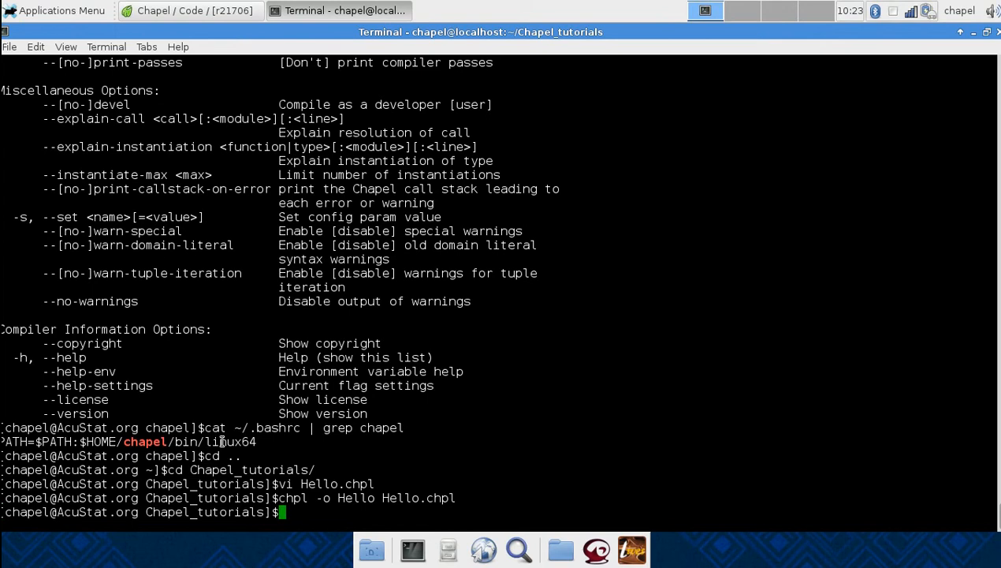
type("ls")
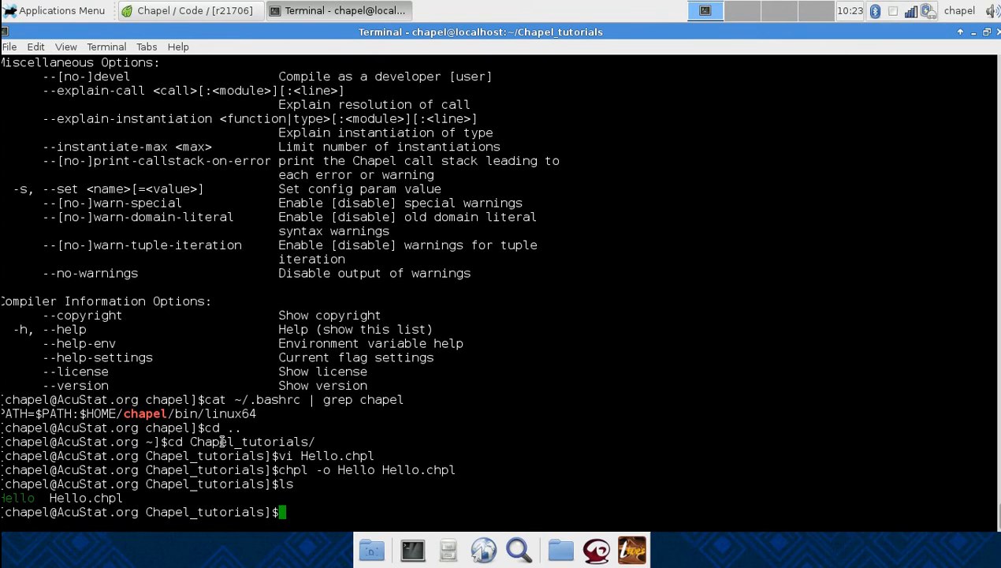
type("./")
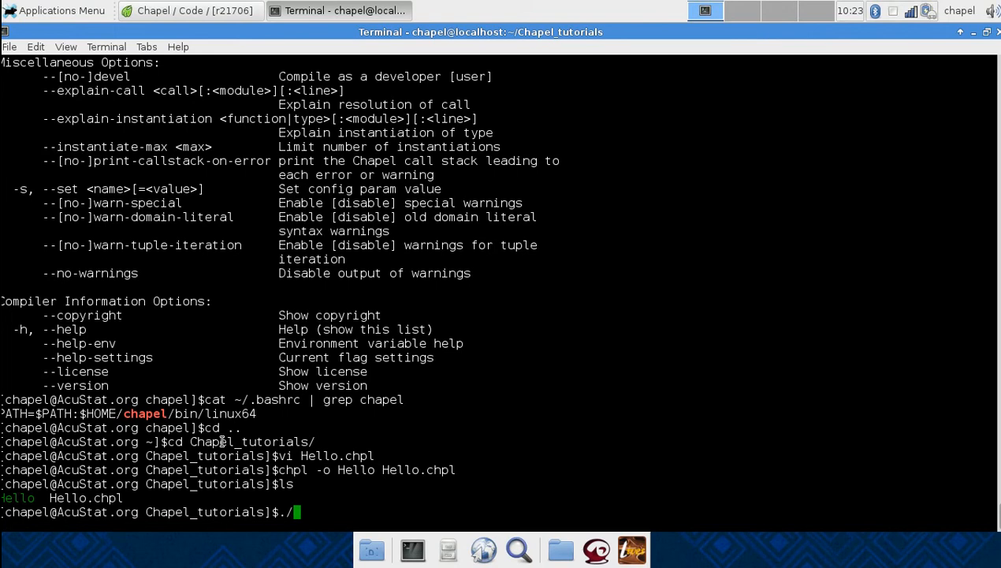